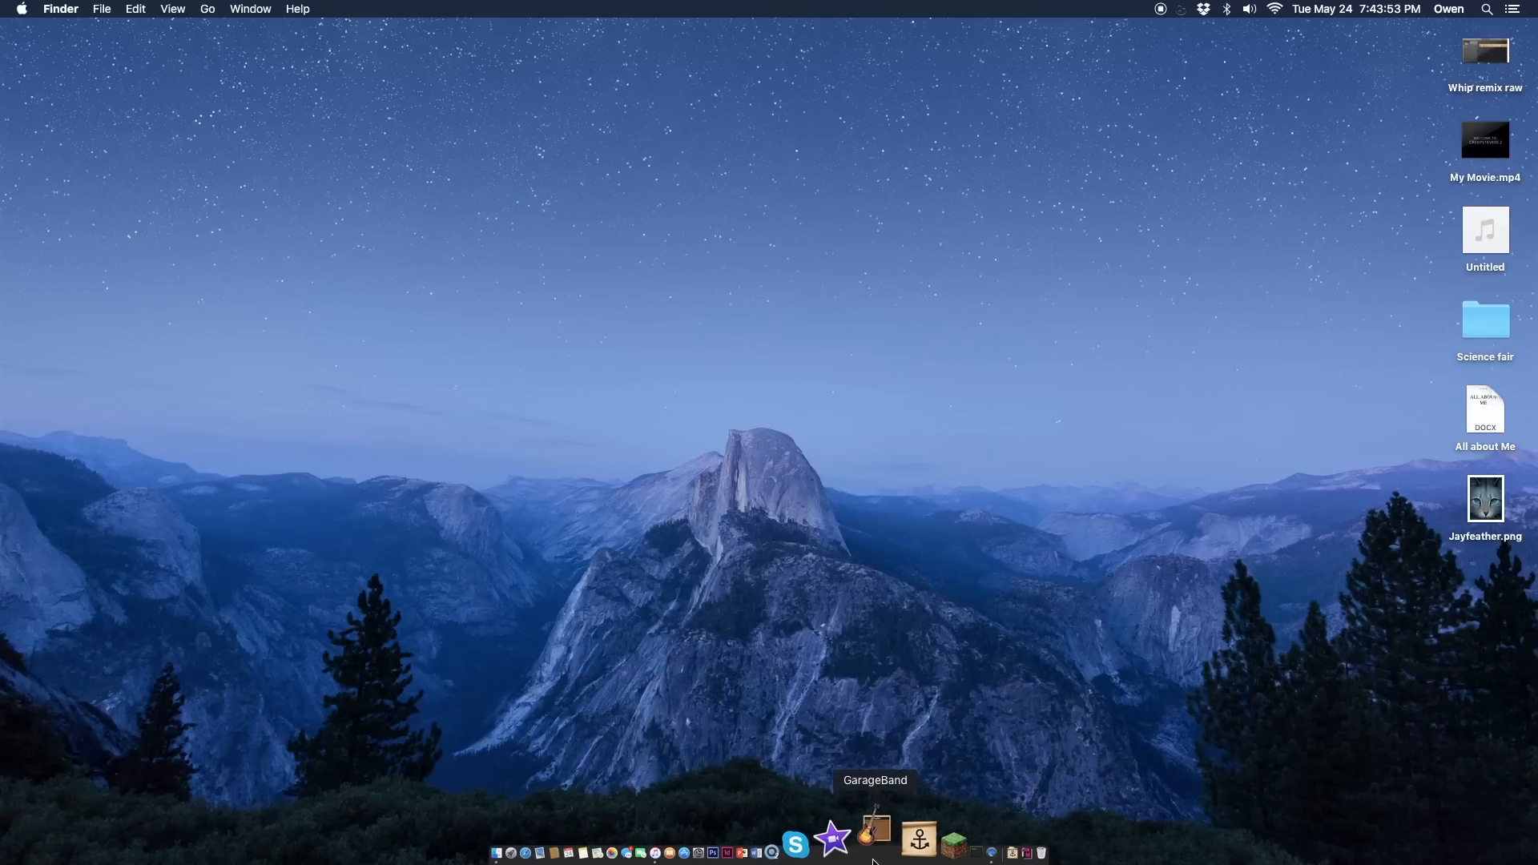
# - Launch GarageBand from the Dock to reach the new project chooser
pyautogui.click(873, 842)
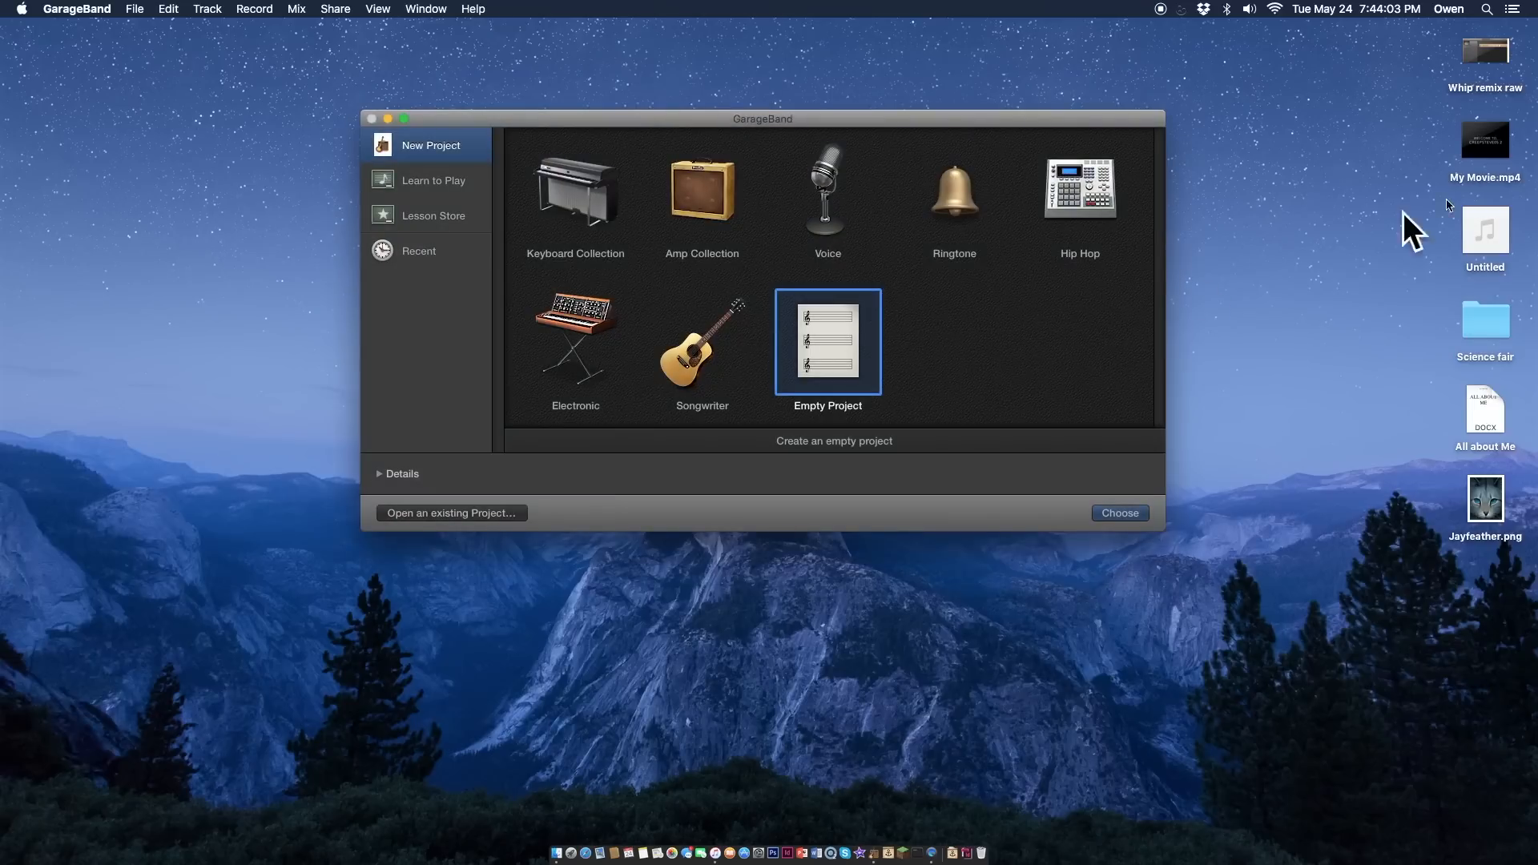
pyautogui.moveTo(1259, 26)
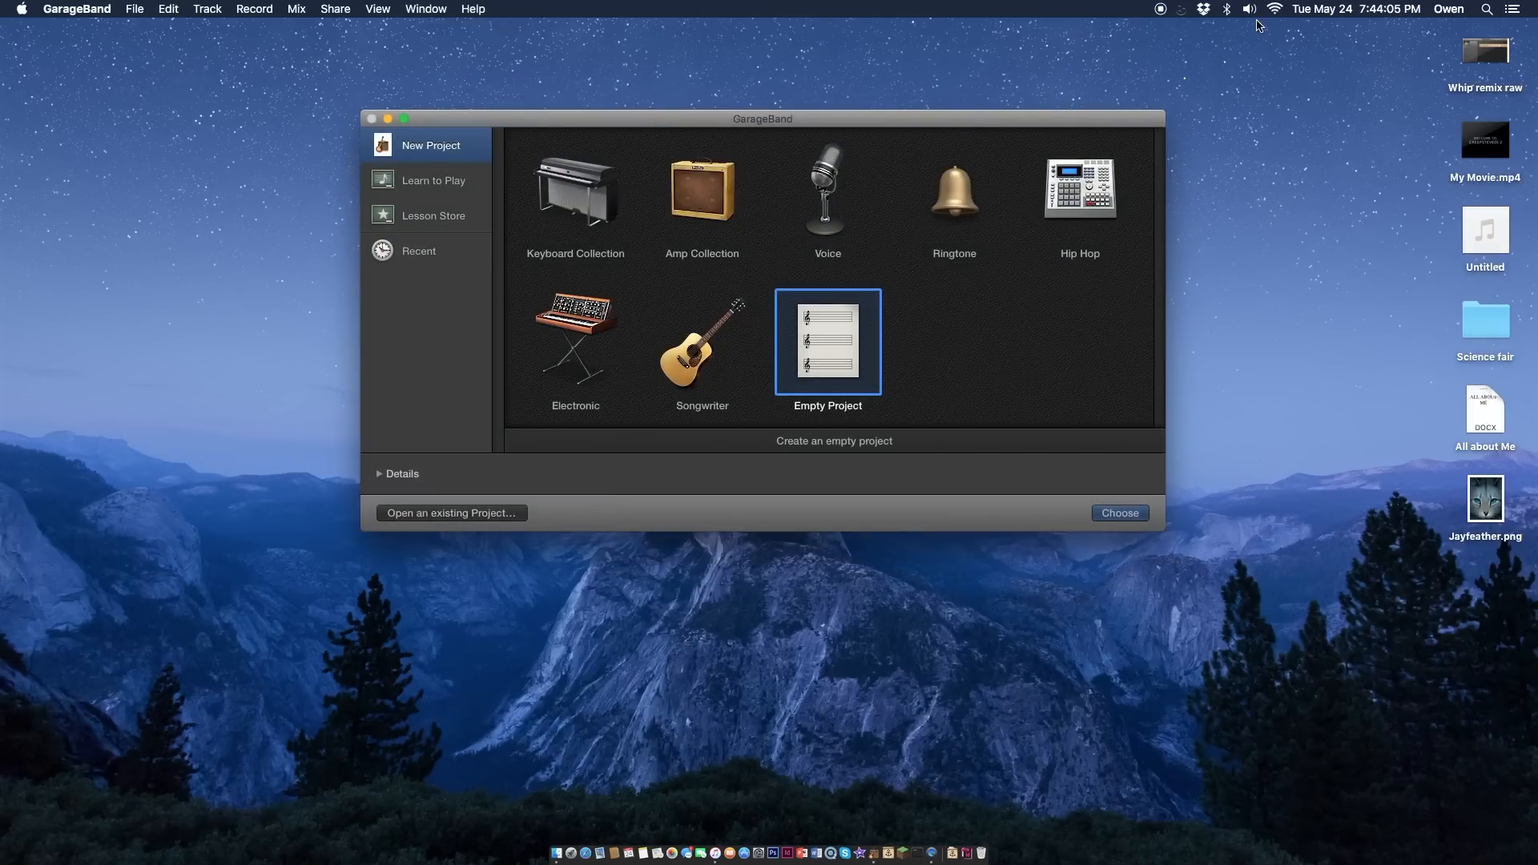
pyautogui.moveTo(971, 198)
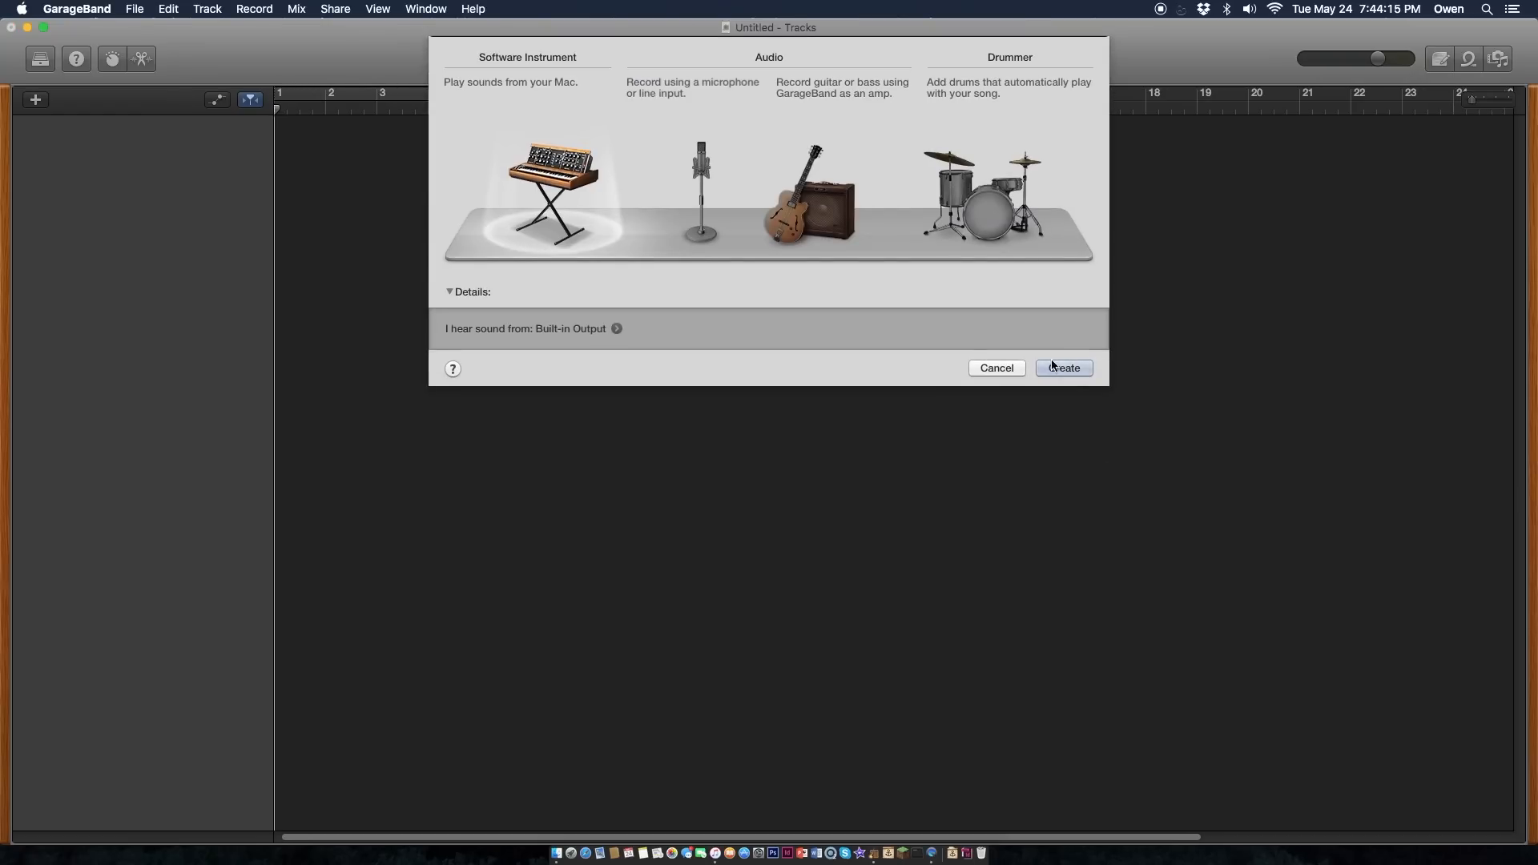
# - Create a Software Instrument track, giving a Classic Electric Piano with Musical Typing
pyautogui.click(1062, 367)
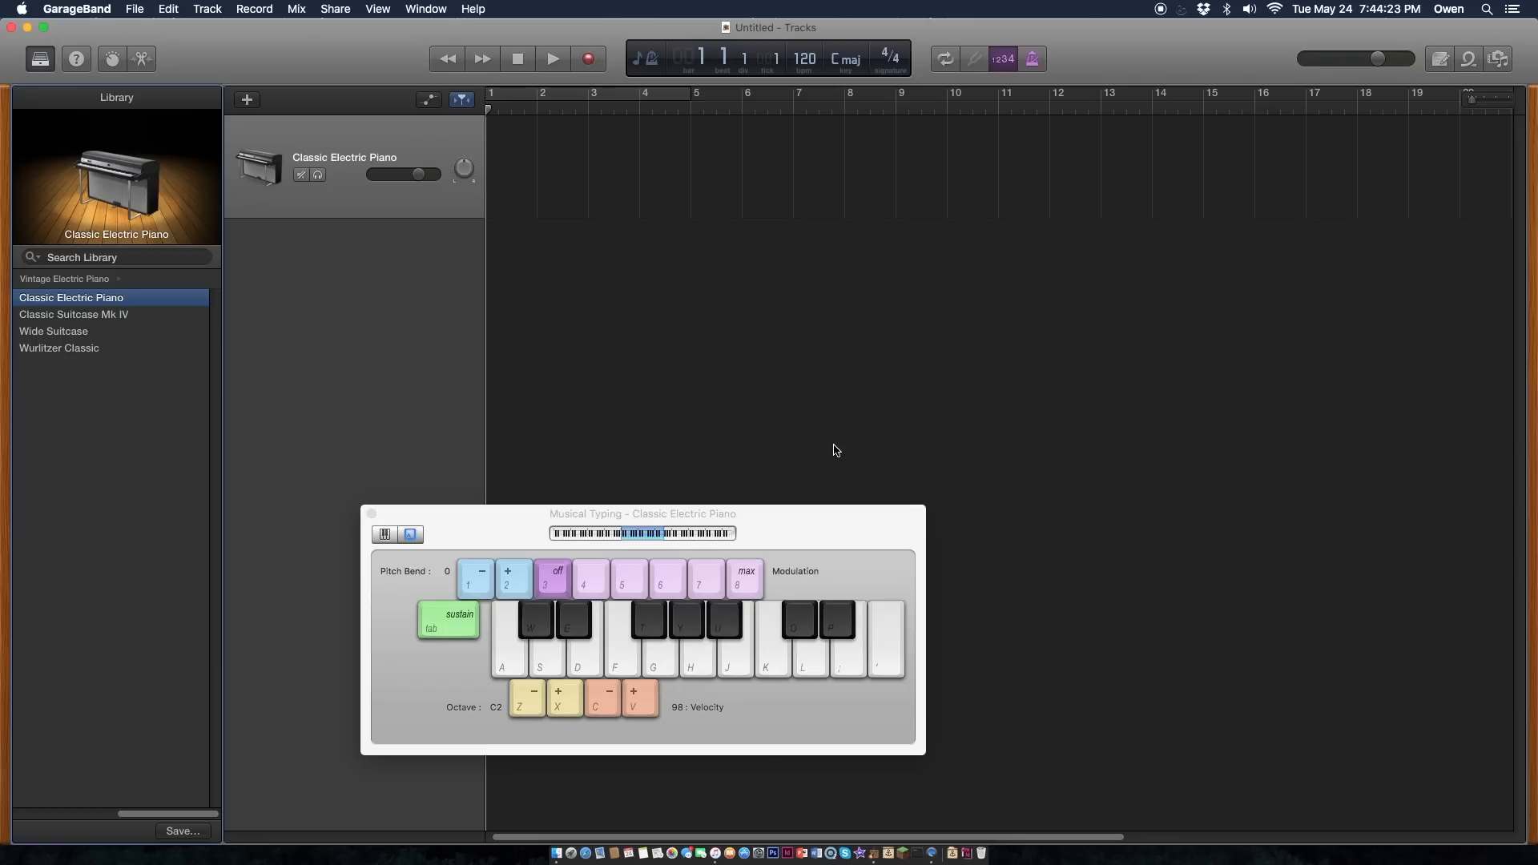
# - Play a few Classic Electric Piano notes with Musical Typing, then close that keyboard
pyautogui.click(724, 633)
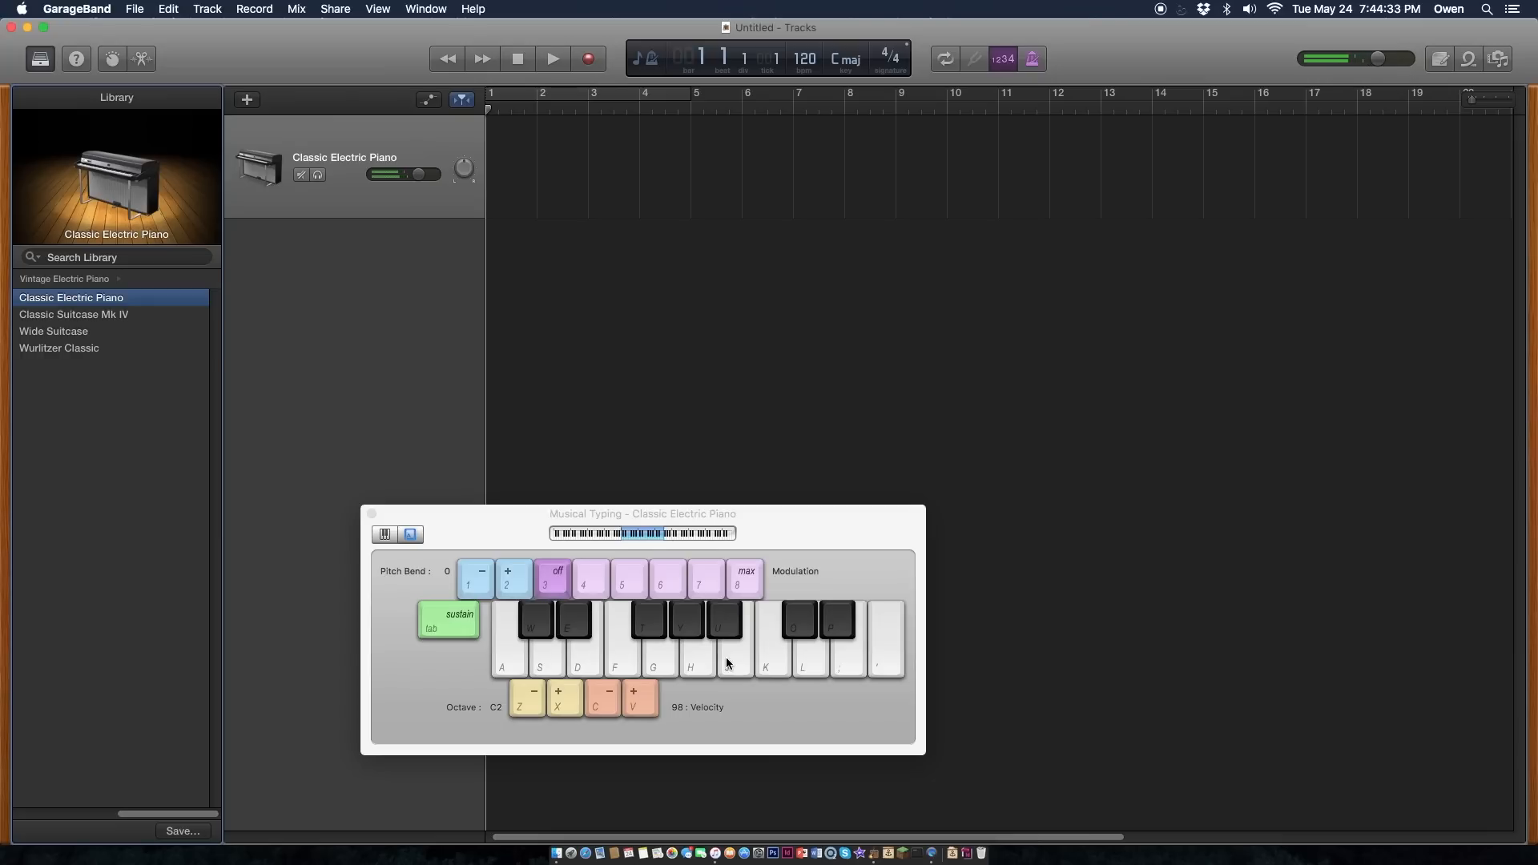
pyautogui.click(734, 642)
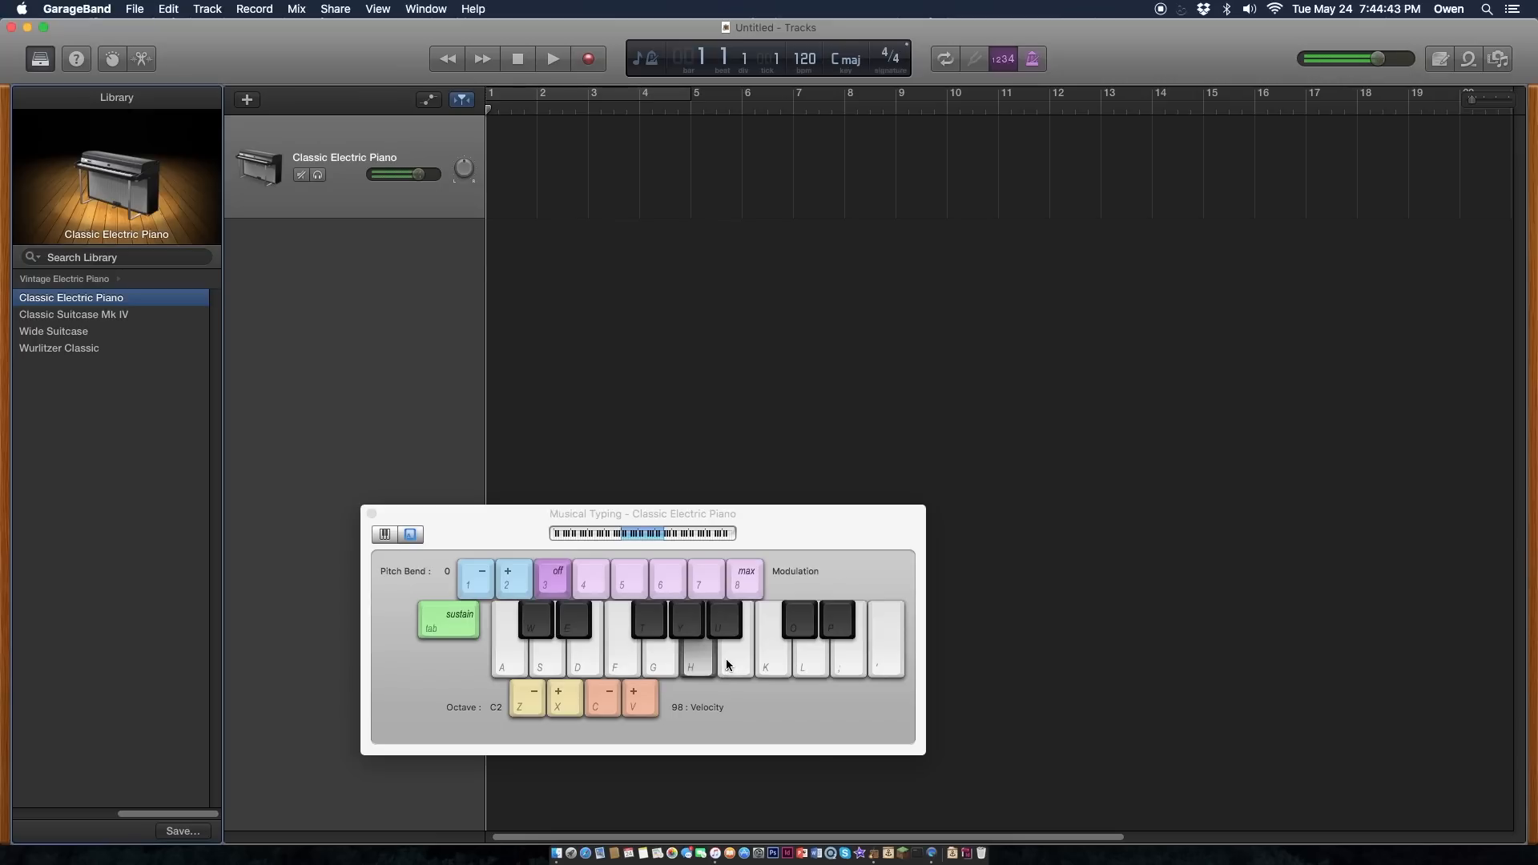
pyautogui.press('h')
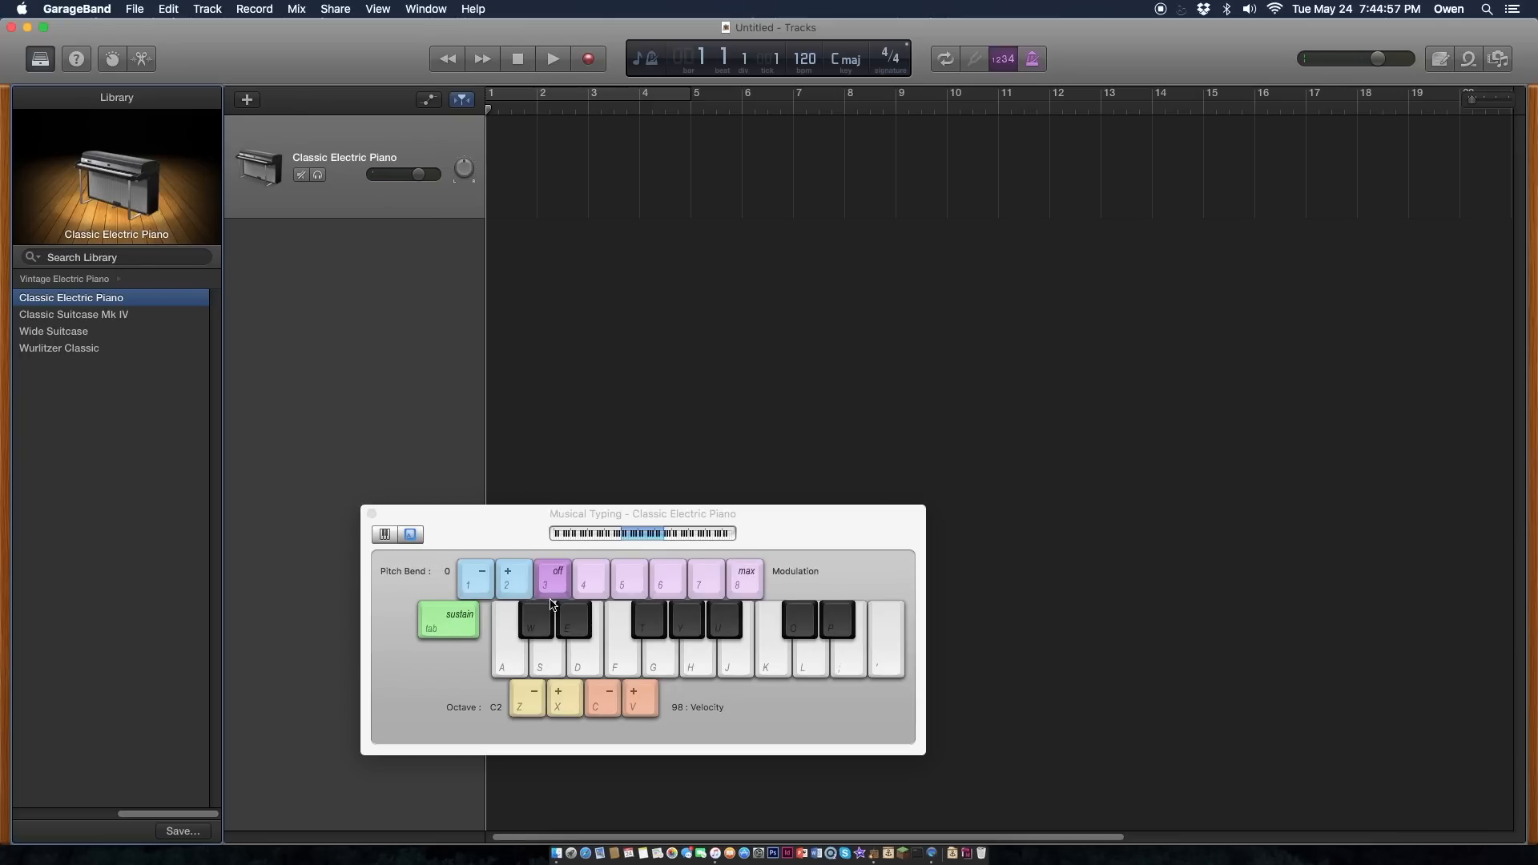
pyautogui.press('h')
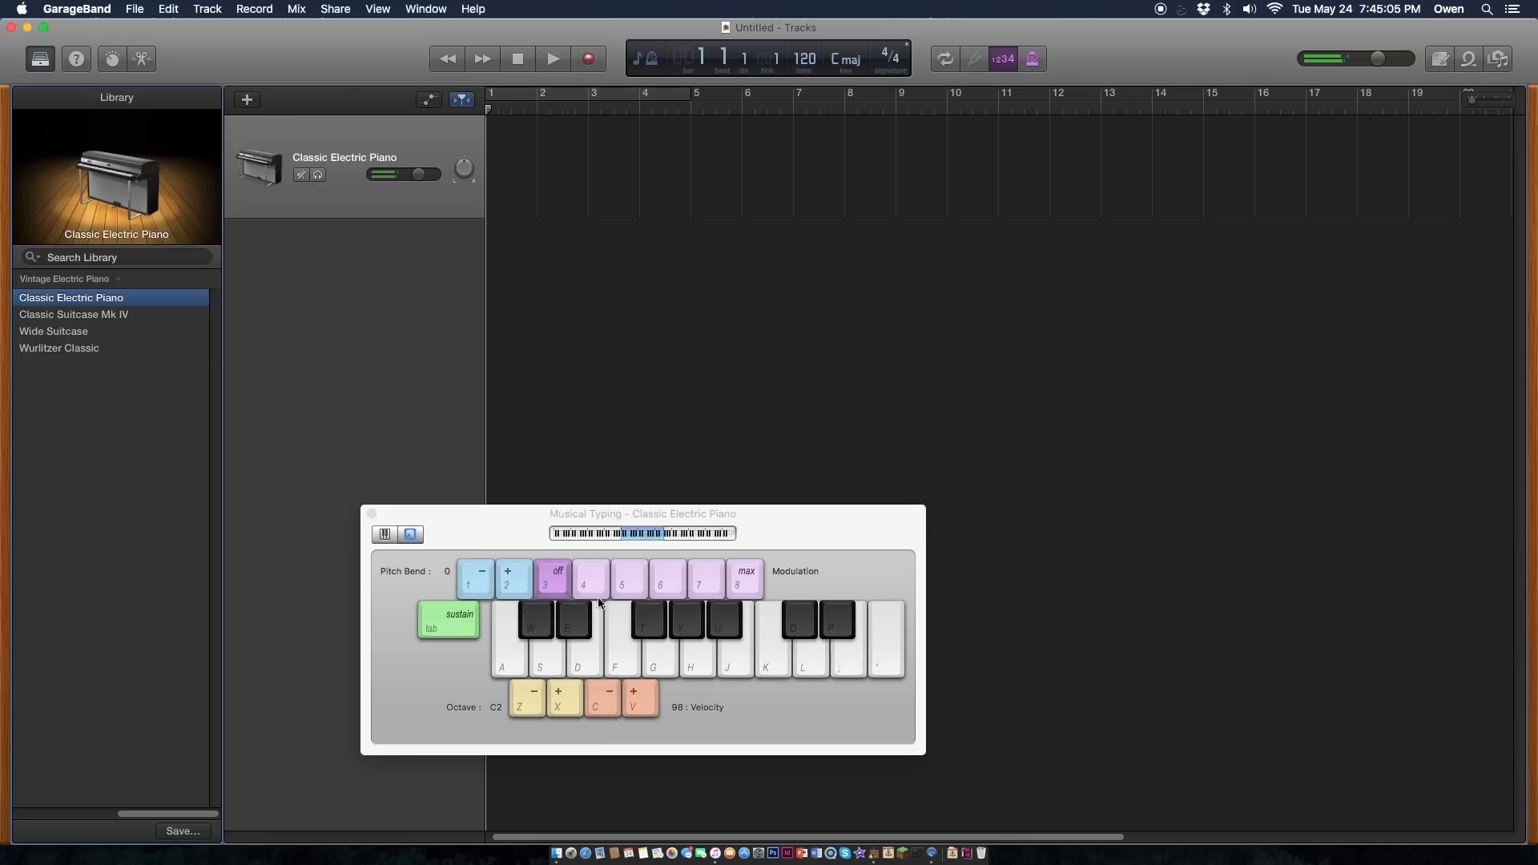
pyautogui.moveTo(642, 513); pyautogui.dragTo(590, 509)
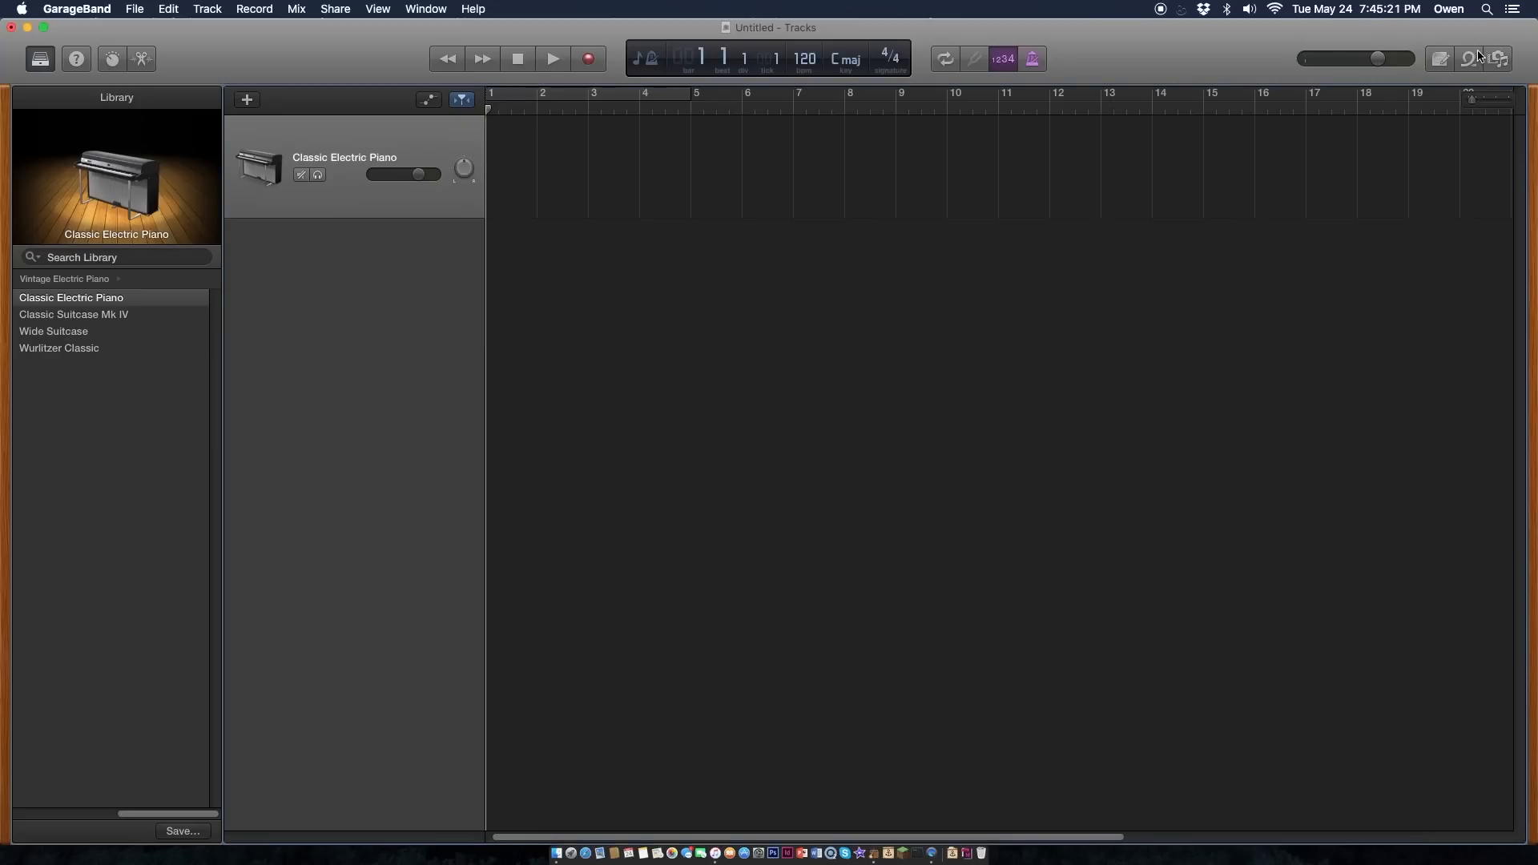
# - Browse the iTunes Music library in the media browser and preview the song Raidoactive
pyautogui.click(1499, 60)
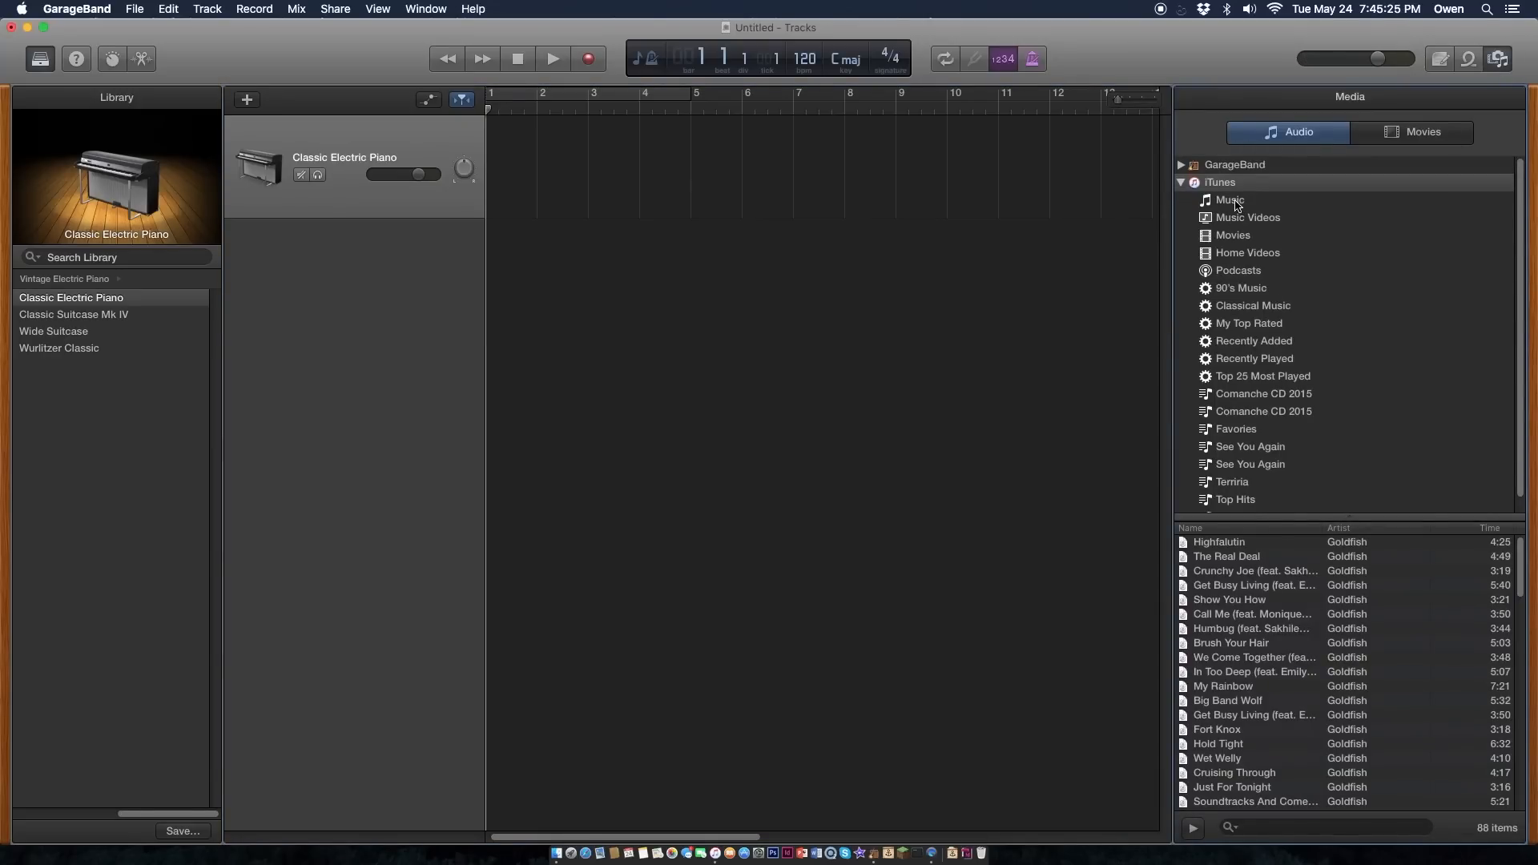
pyautogui.click(1230, 200)
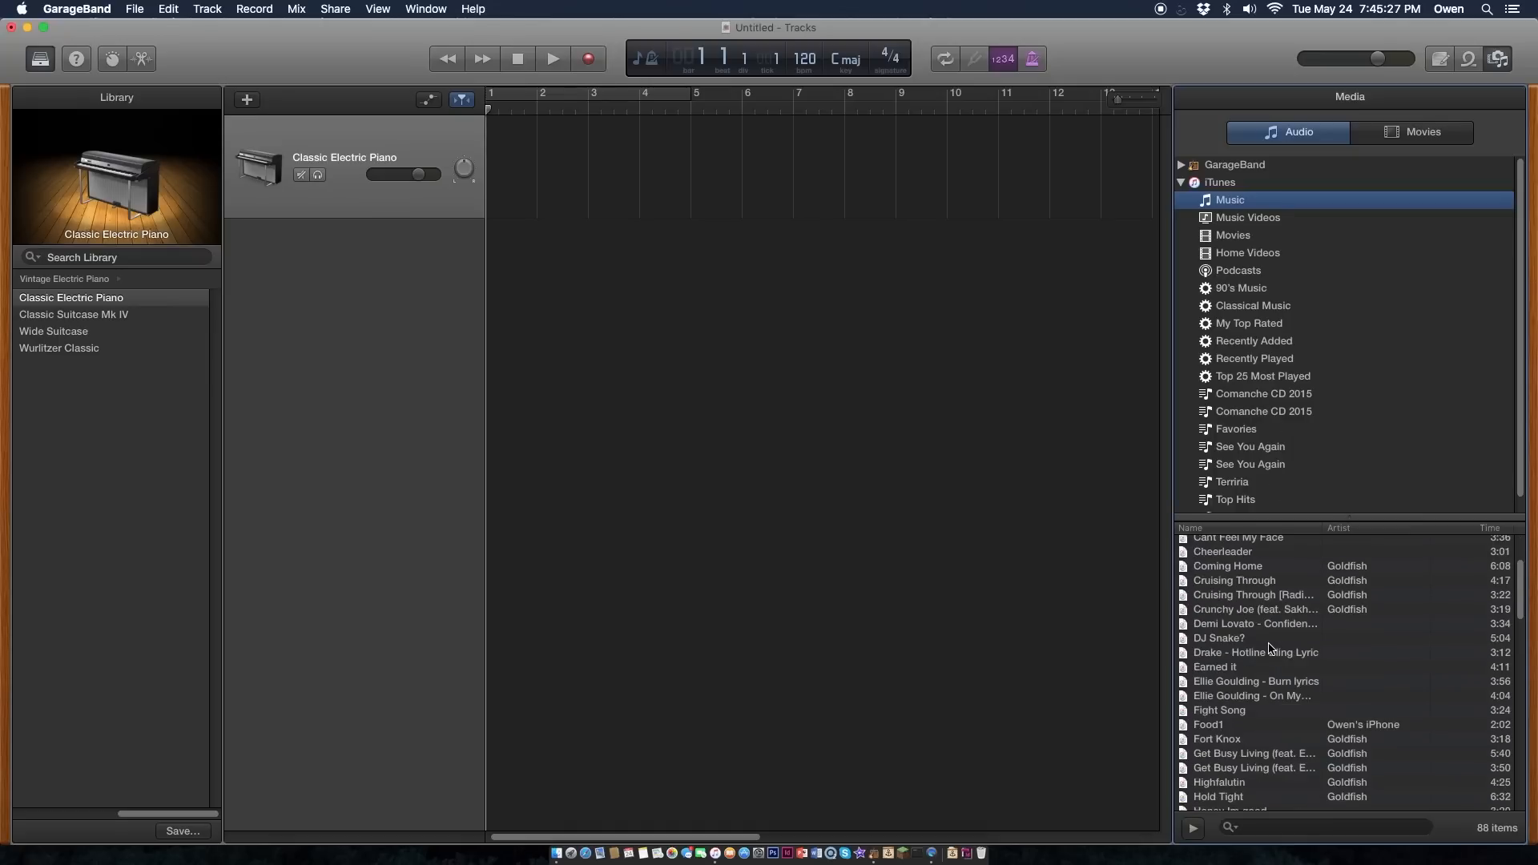
pyautogui.scroll(-3)
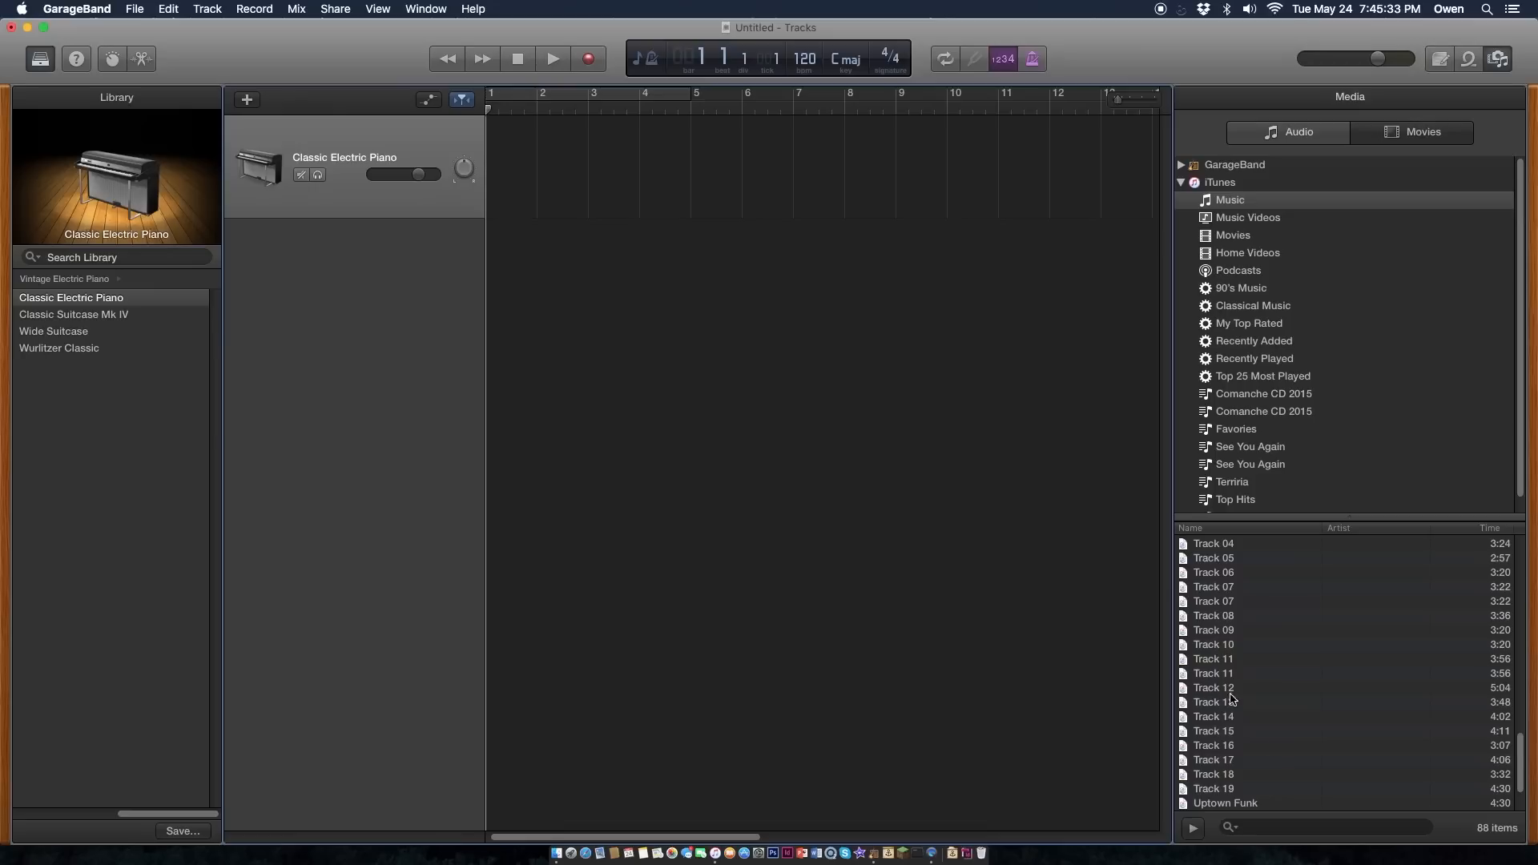
pyautogui.scroll(-3)
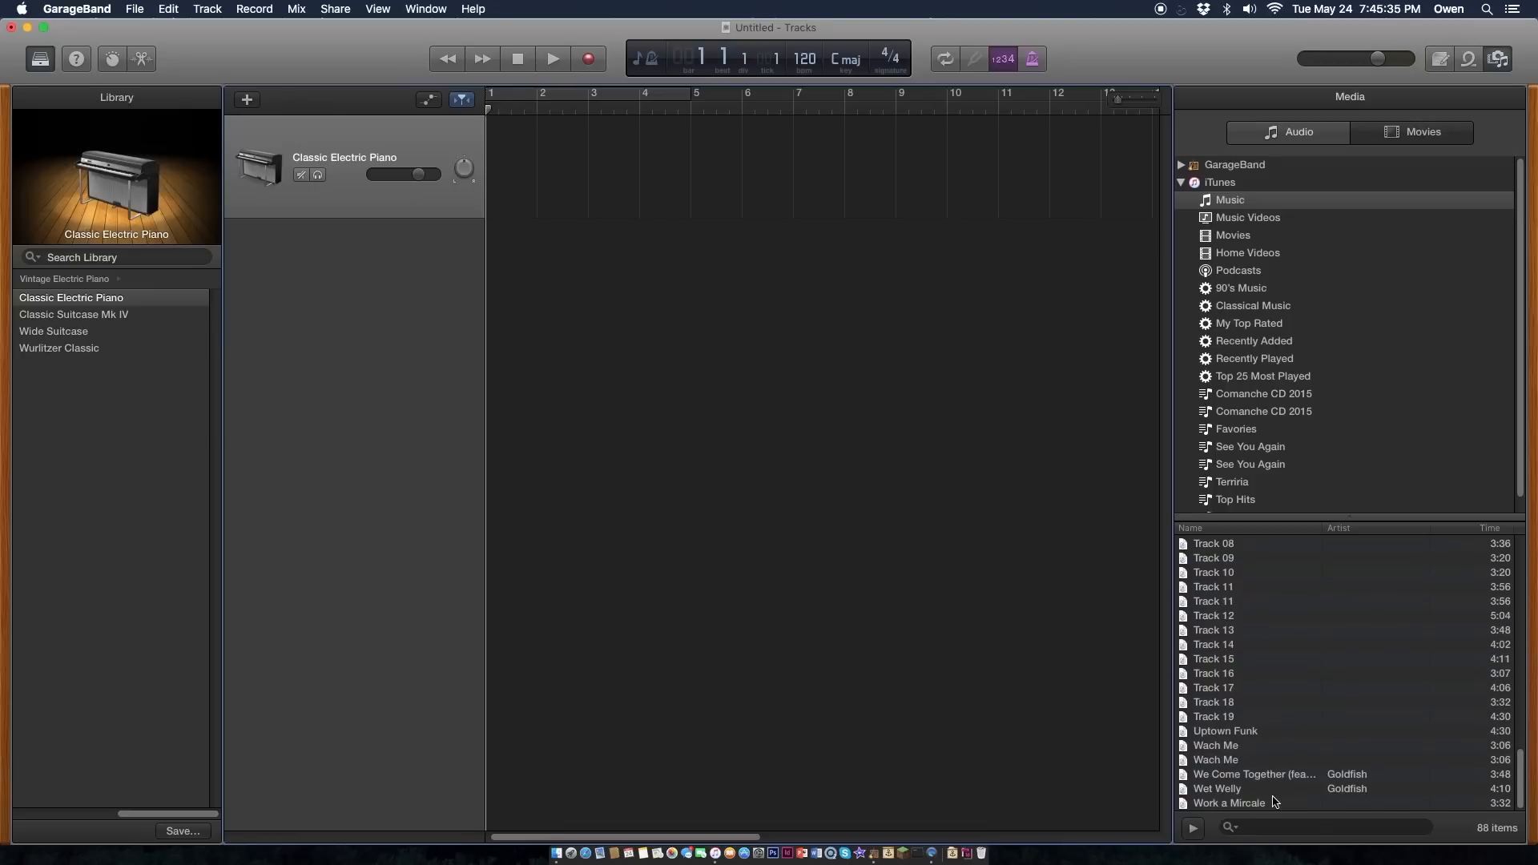
pyautogui.moveTo(1274, 801)
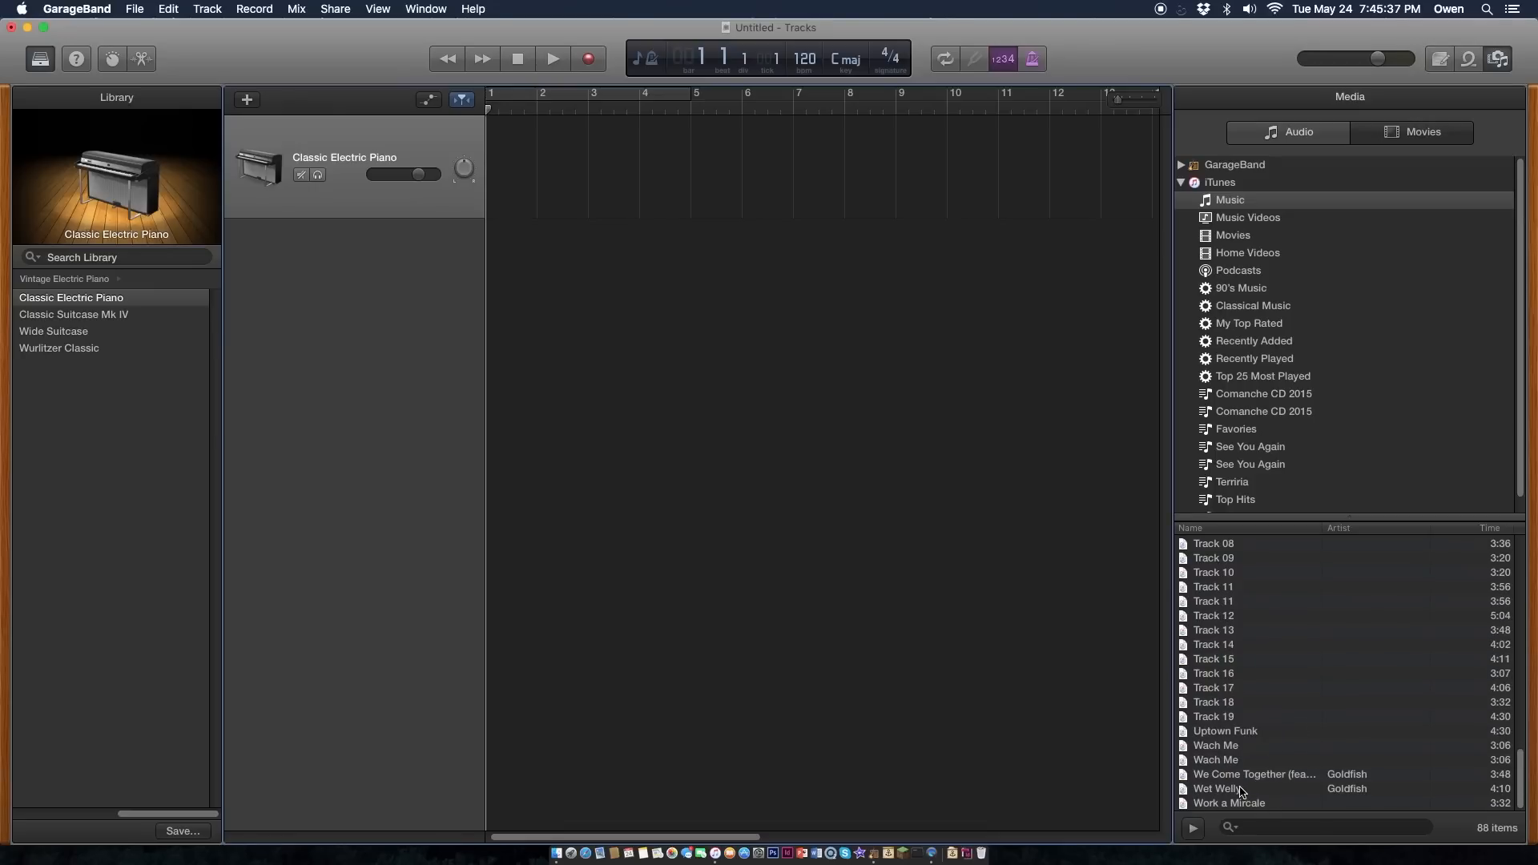
pyautogui.click(1216, 788)
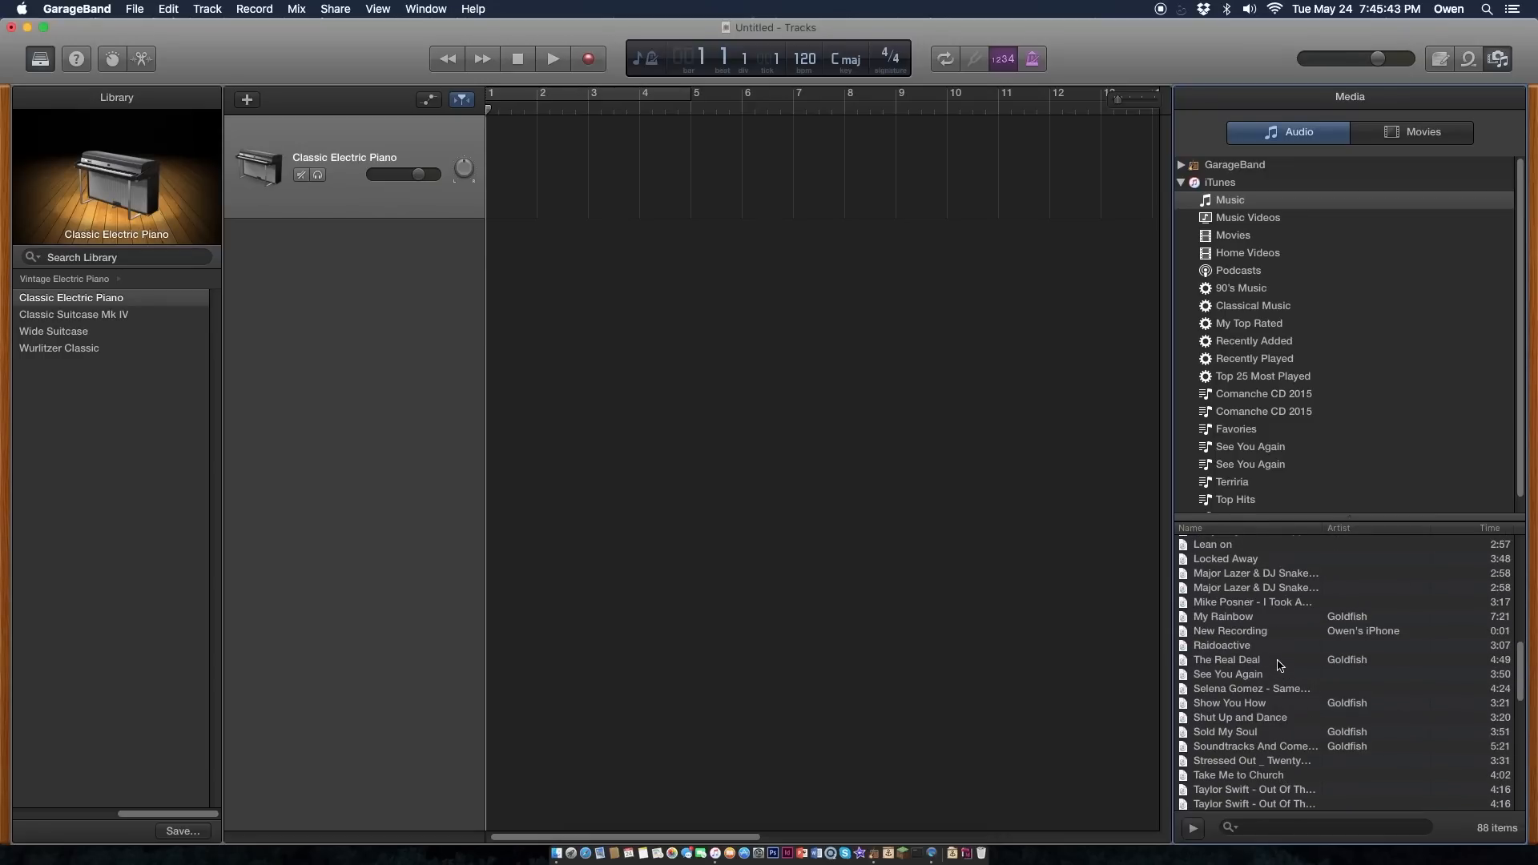
pyautogui.click(1223, 644)
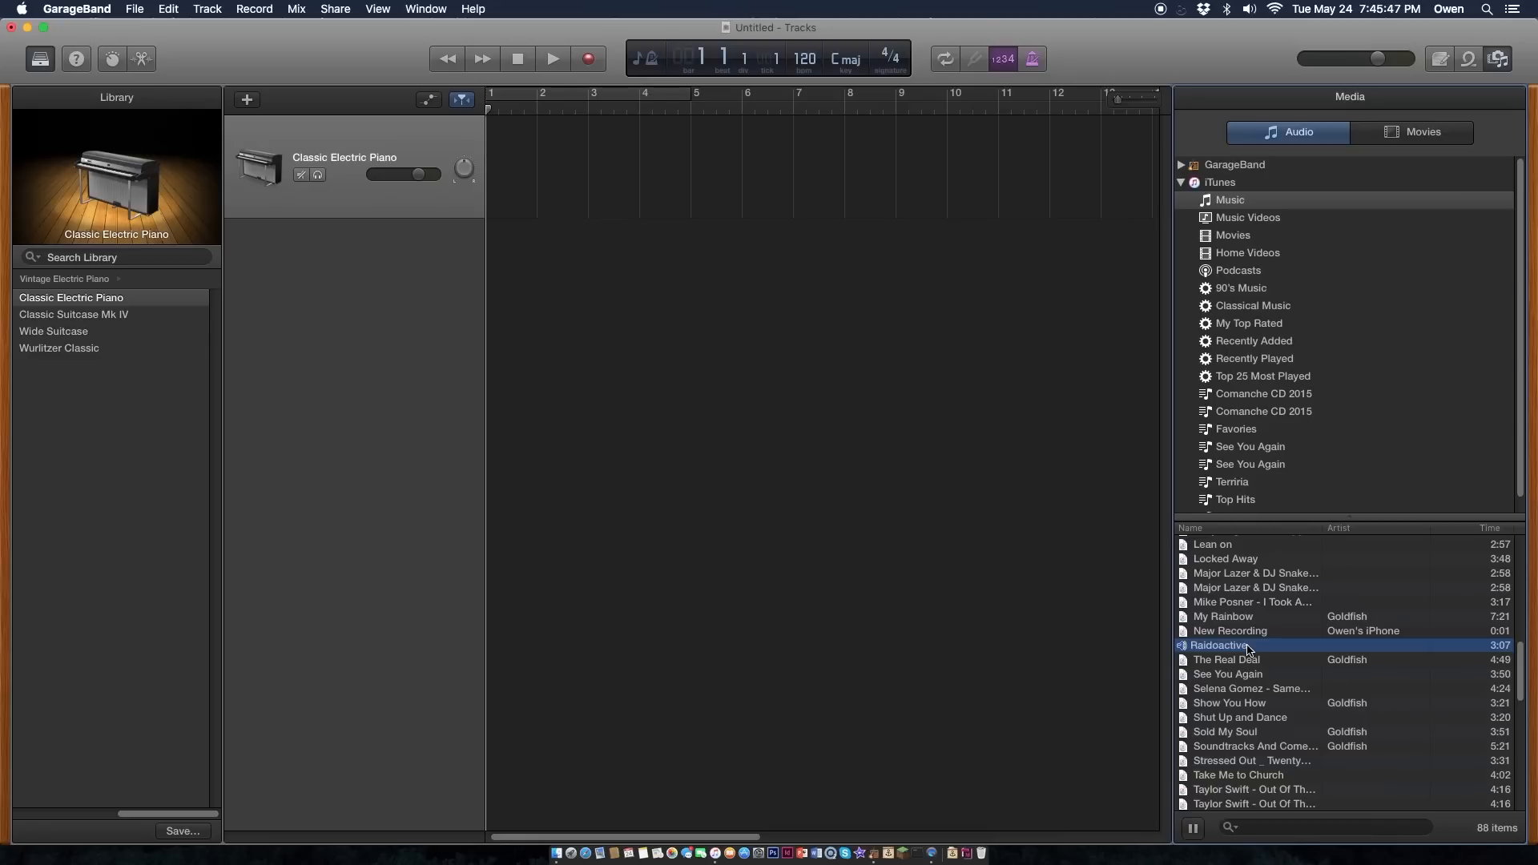
pyautogui.moveTo(739, 233)
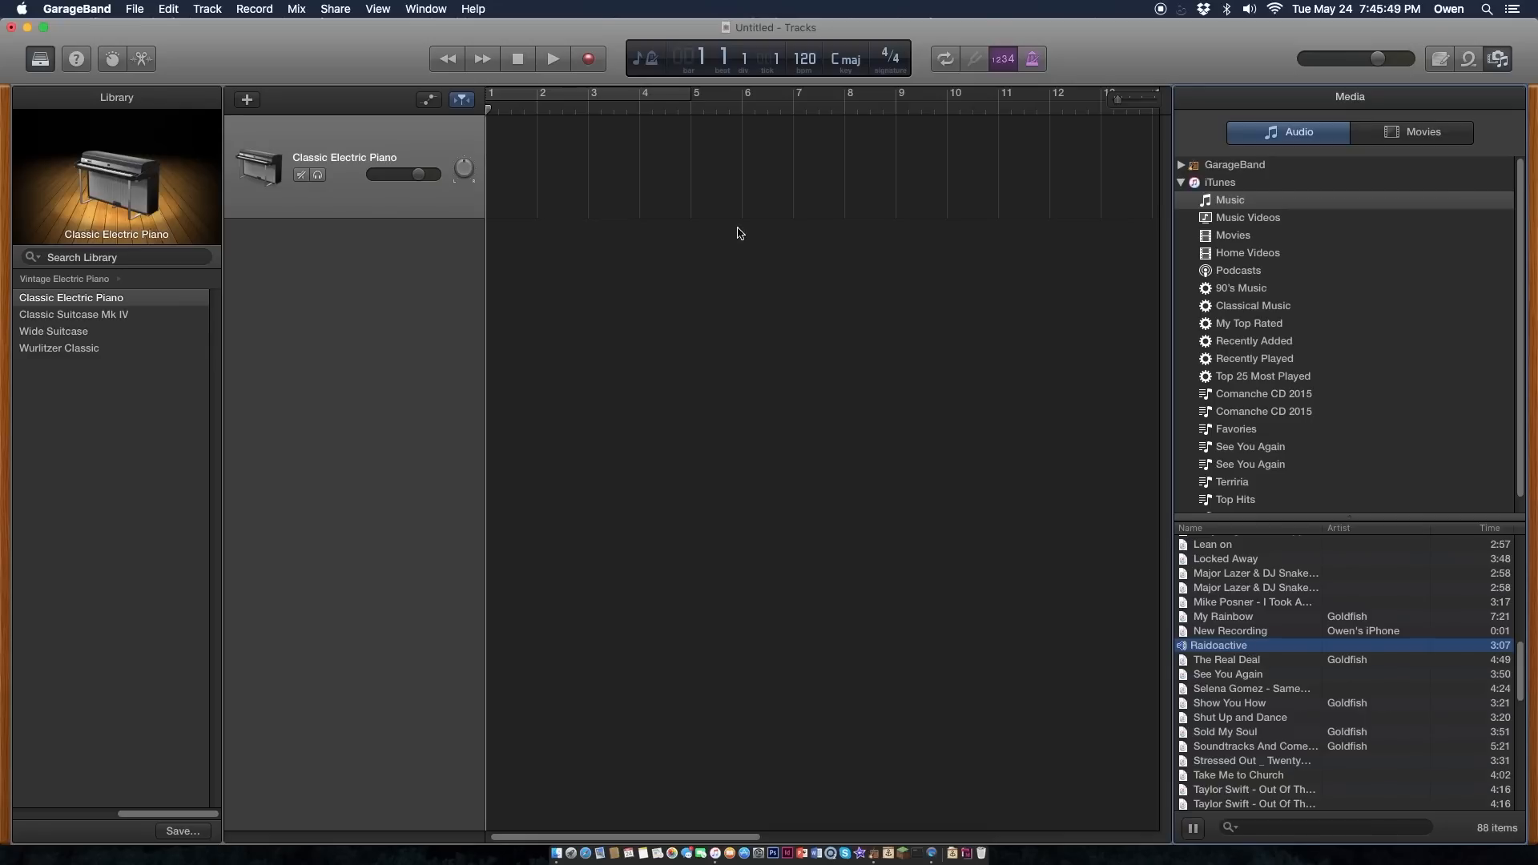
pyautogui.moveTo(1309, 654)
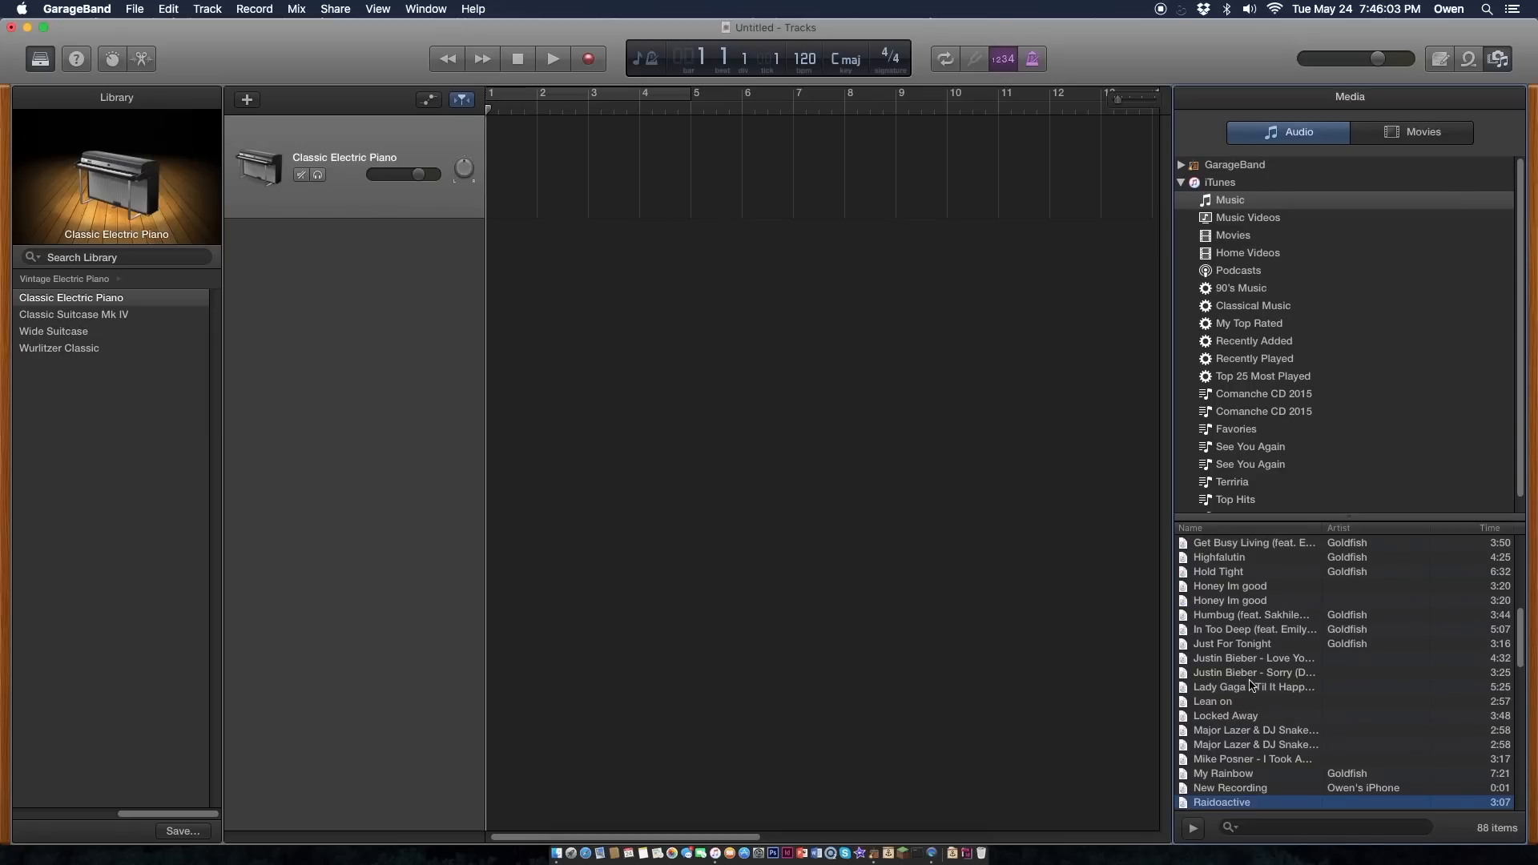
# - Bring Lean on from the media browser onto a new audio track starting at bar 1
pyautogui.click(1221, 701)
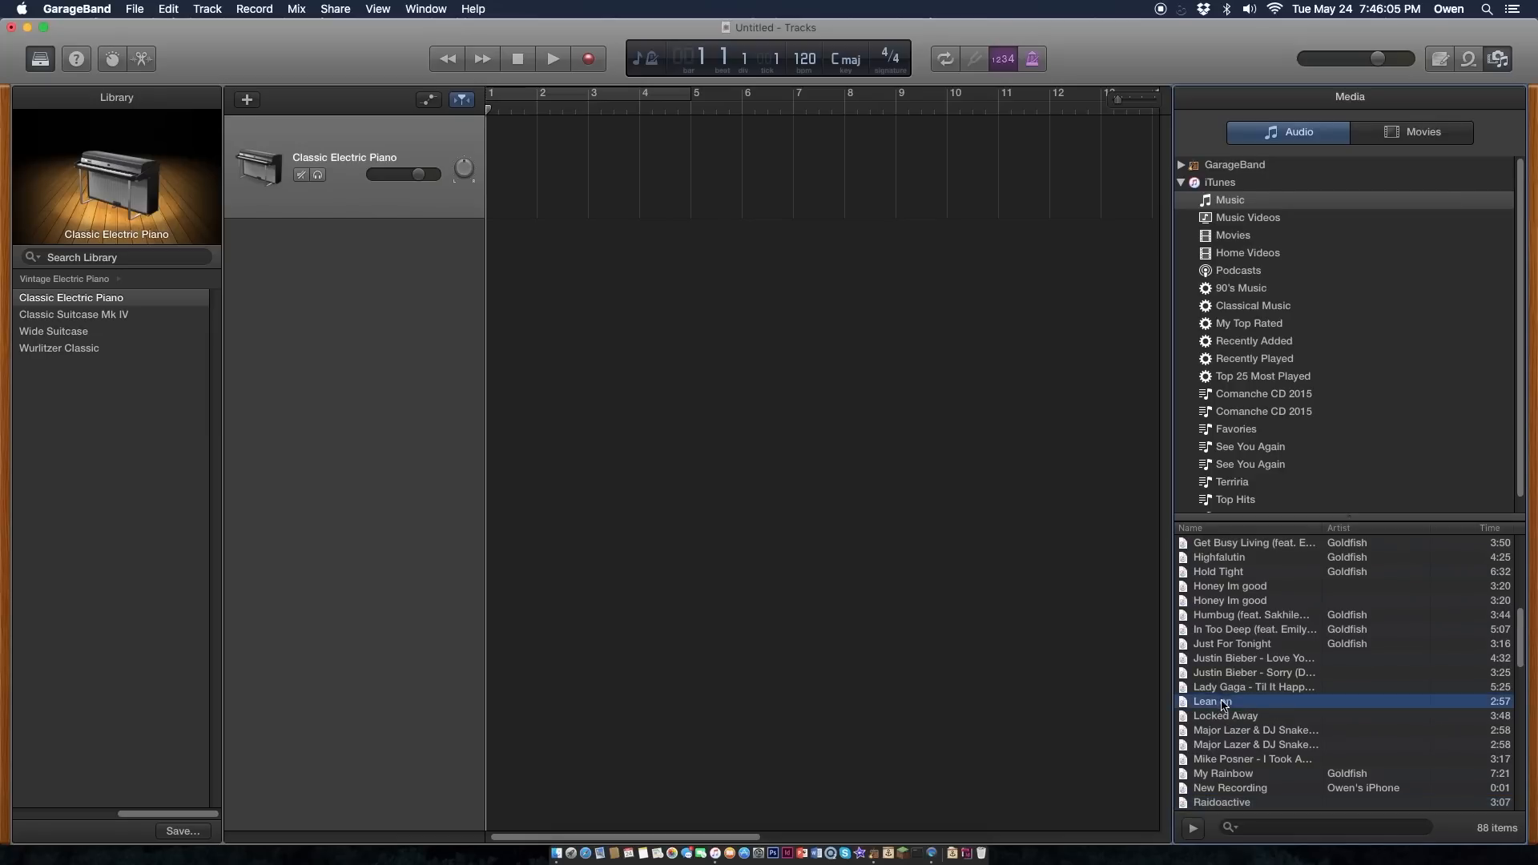
pyautogui.moveTo(1213, 700); pyautogui.dragTo(591, 321)
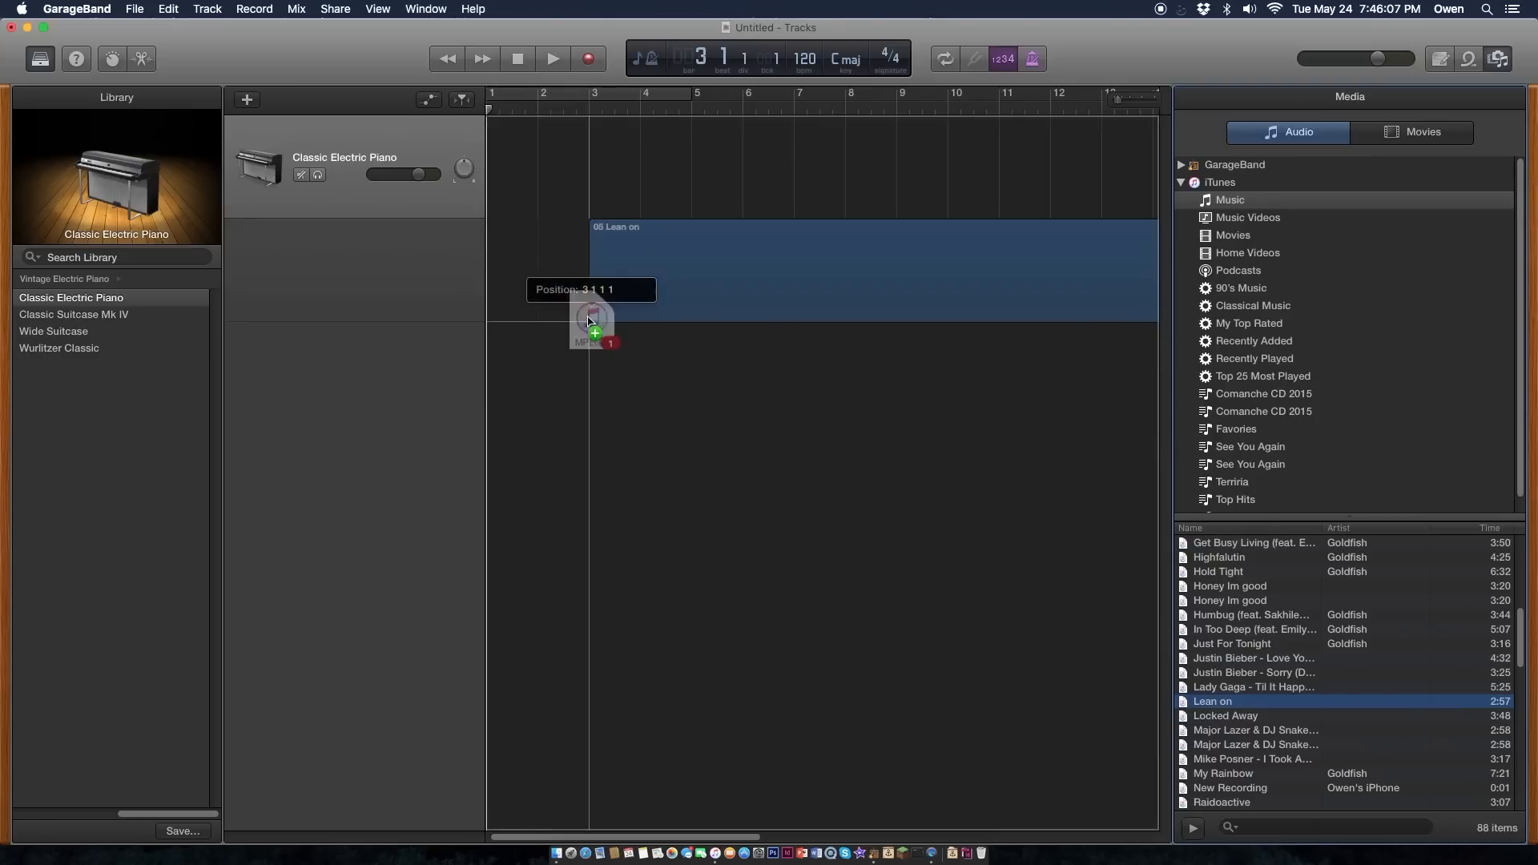
pyautogui.moveTo(588, 324); pyautogui.dragTo(515, 295)
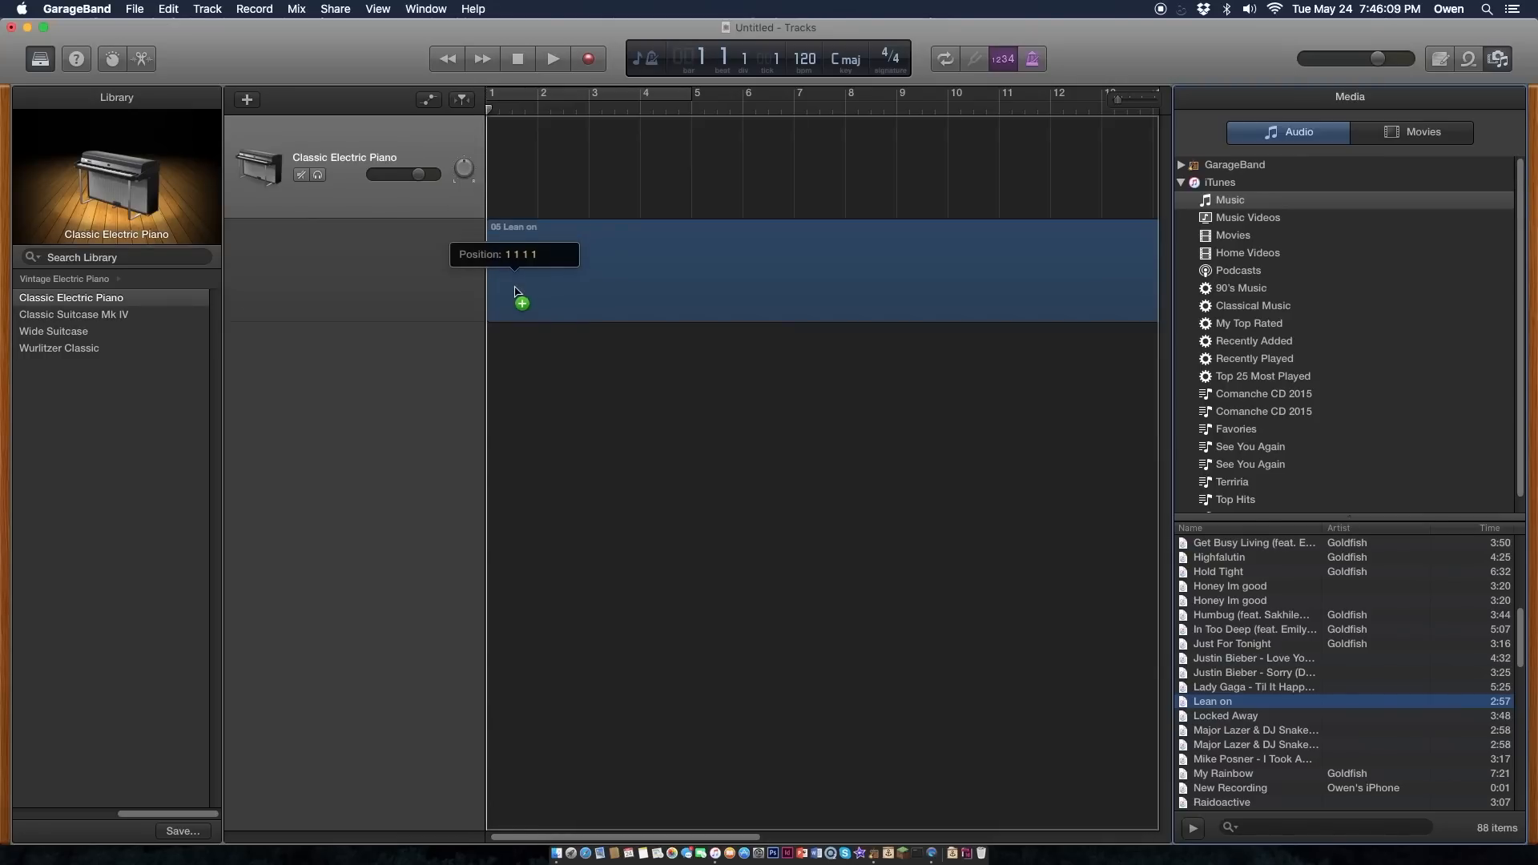
pyautogui.moveTo(1213, 700); pyautogui.dragTo(515, 264)
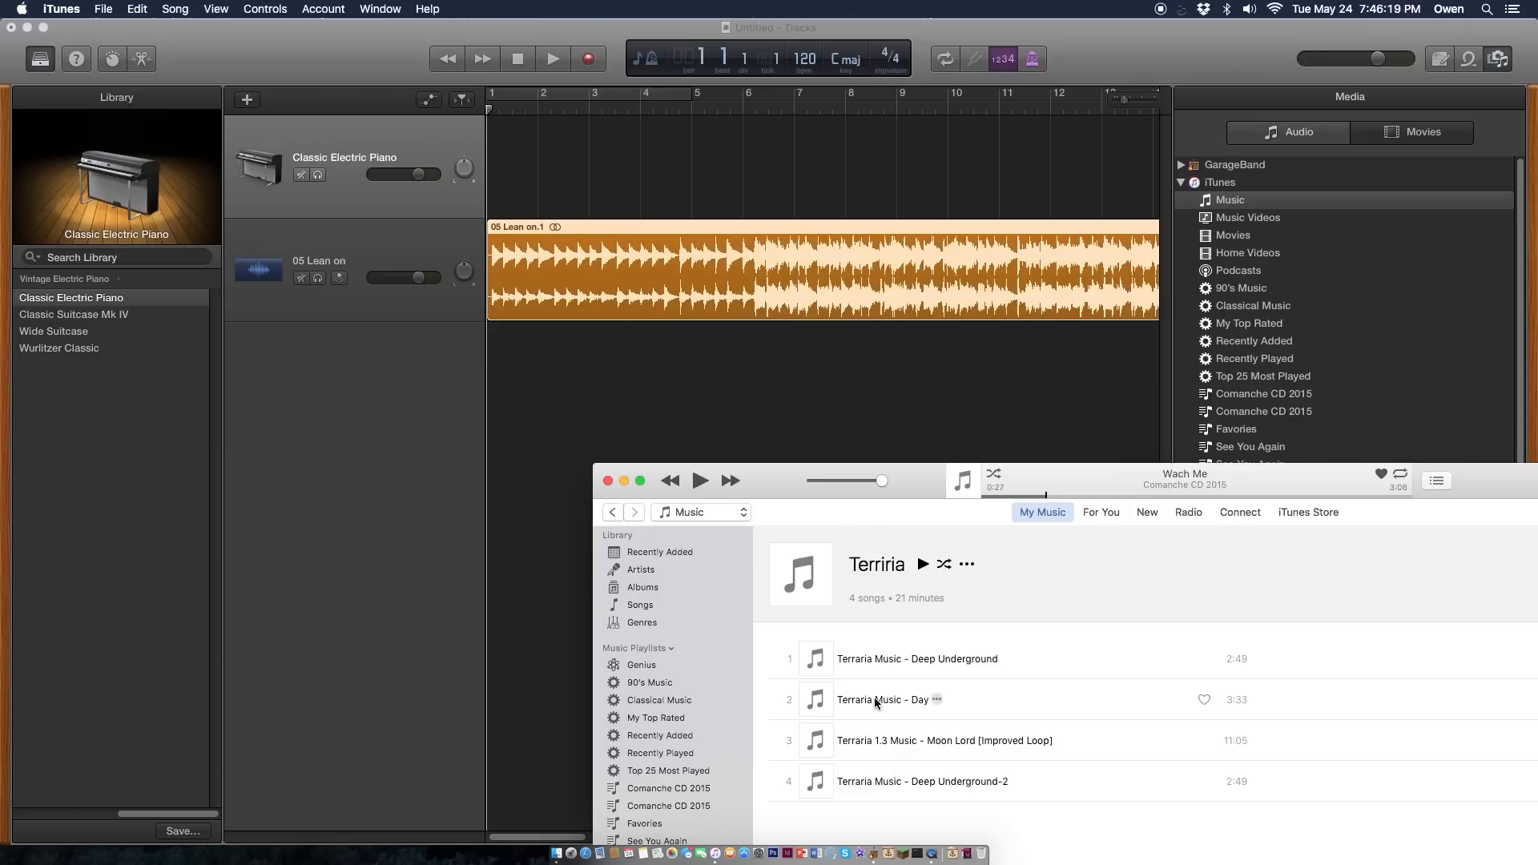
# - Drag the Terraria Moon Lord [Improved Loop] song from iTunes onto a new track below the others
pyautogui.moveTo(883, 701); pyautogui.dragTo(535, 333)
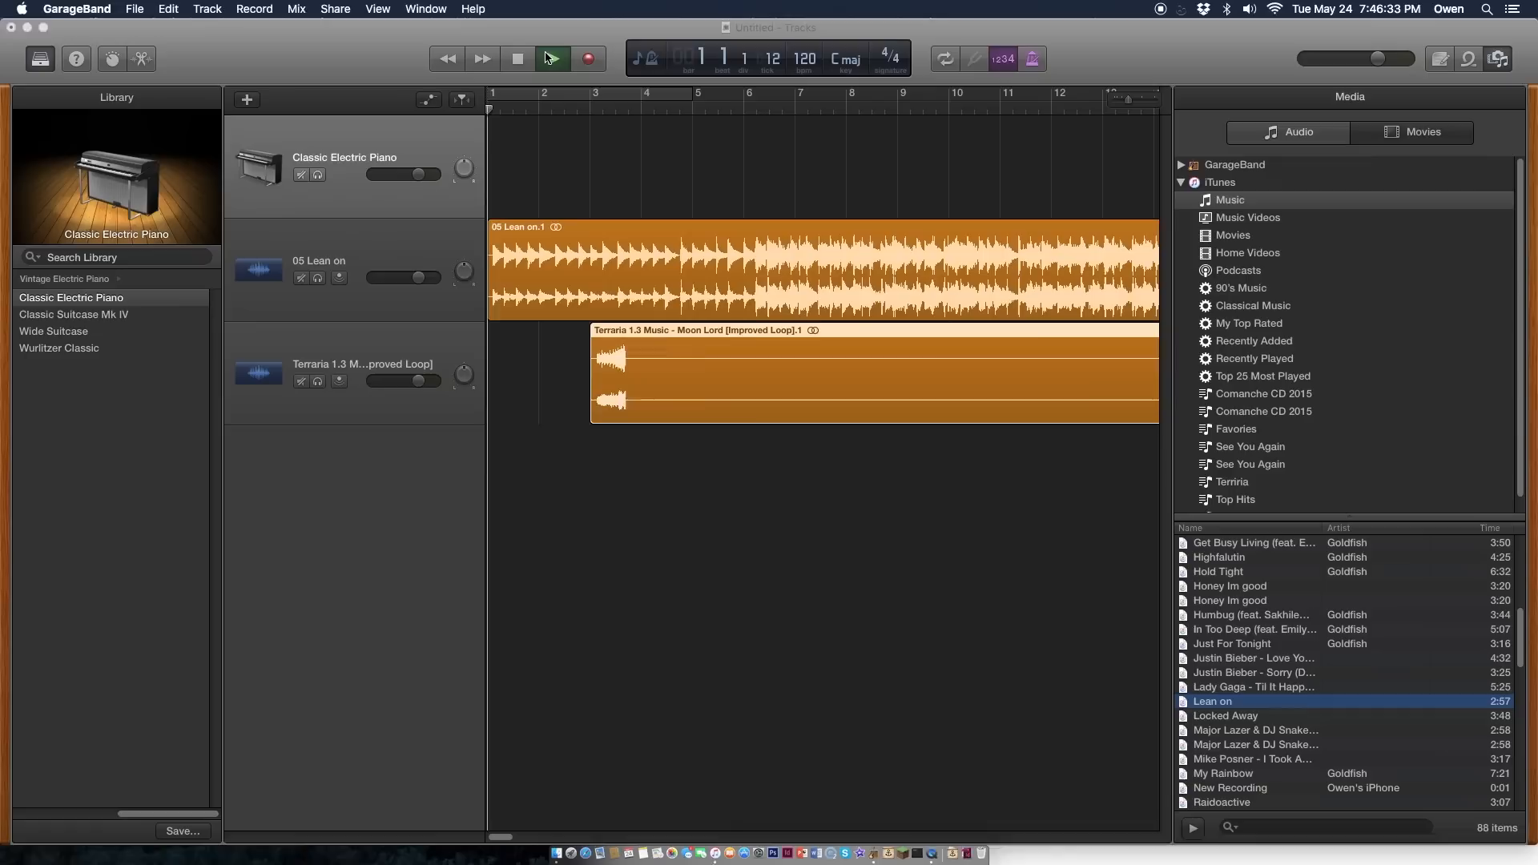
# - Play back the project with both songs layered, then stop playback
pyautogui.click(552, 58)
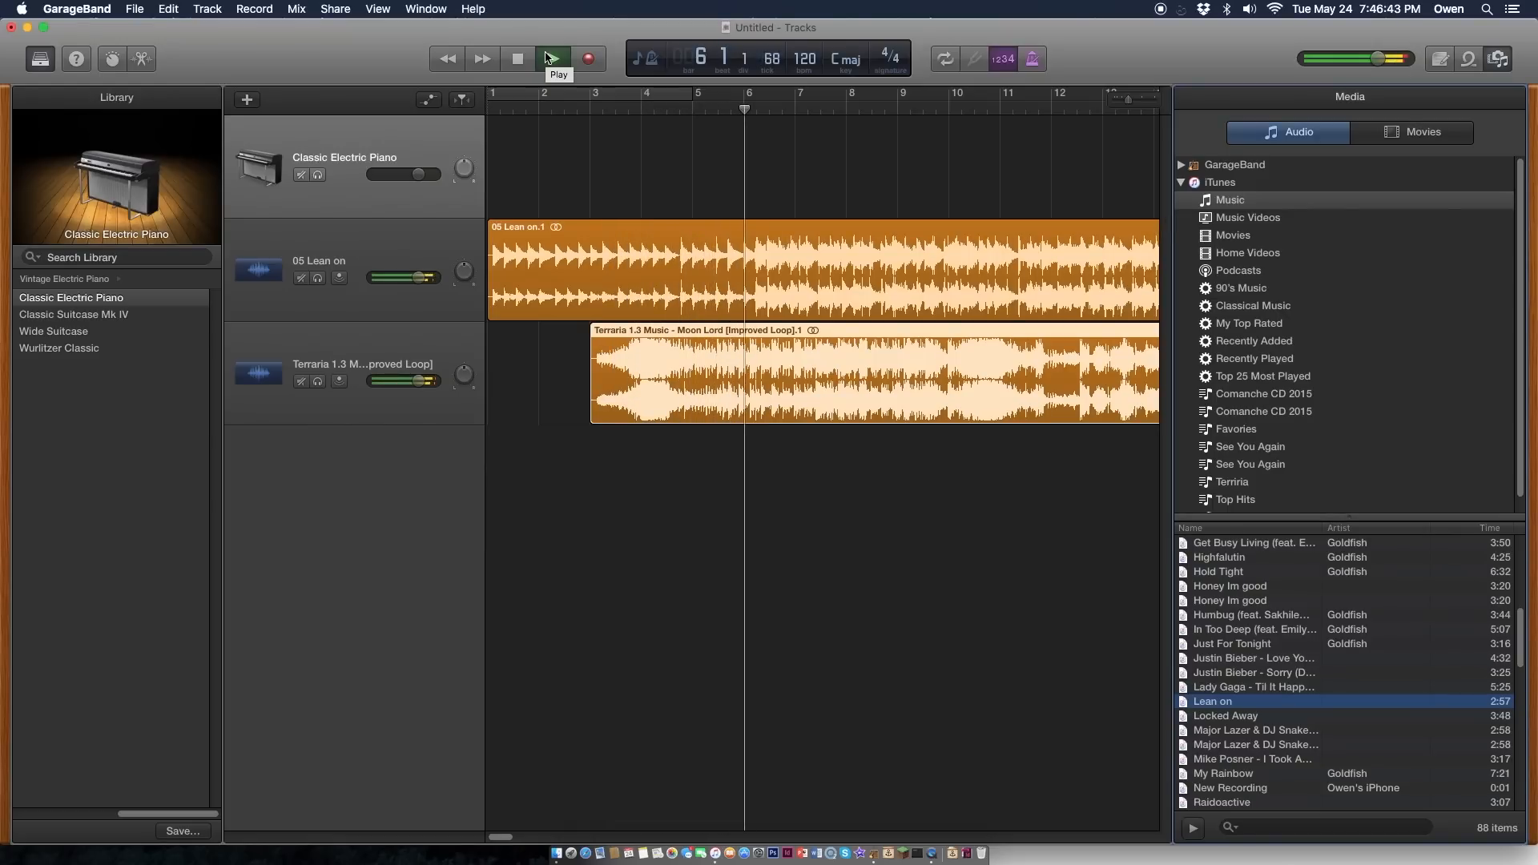
pyautogui.click(553, 58)
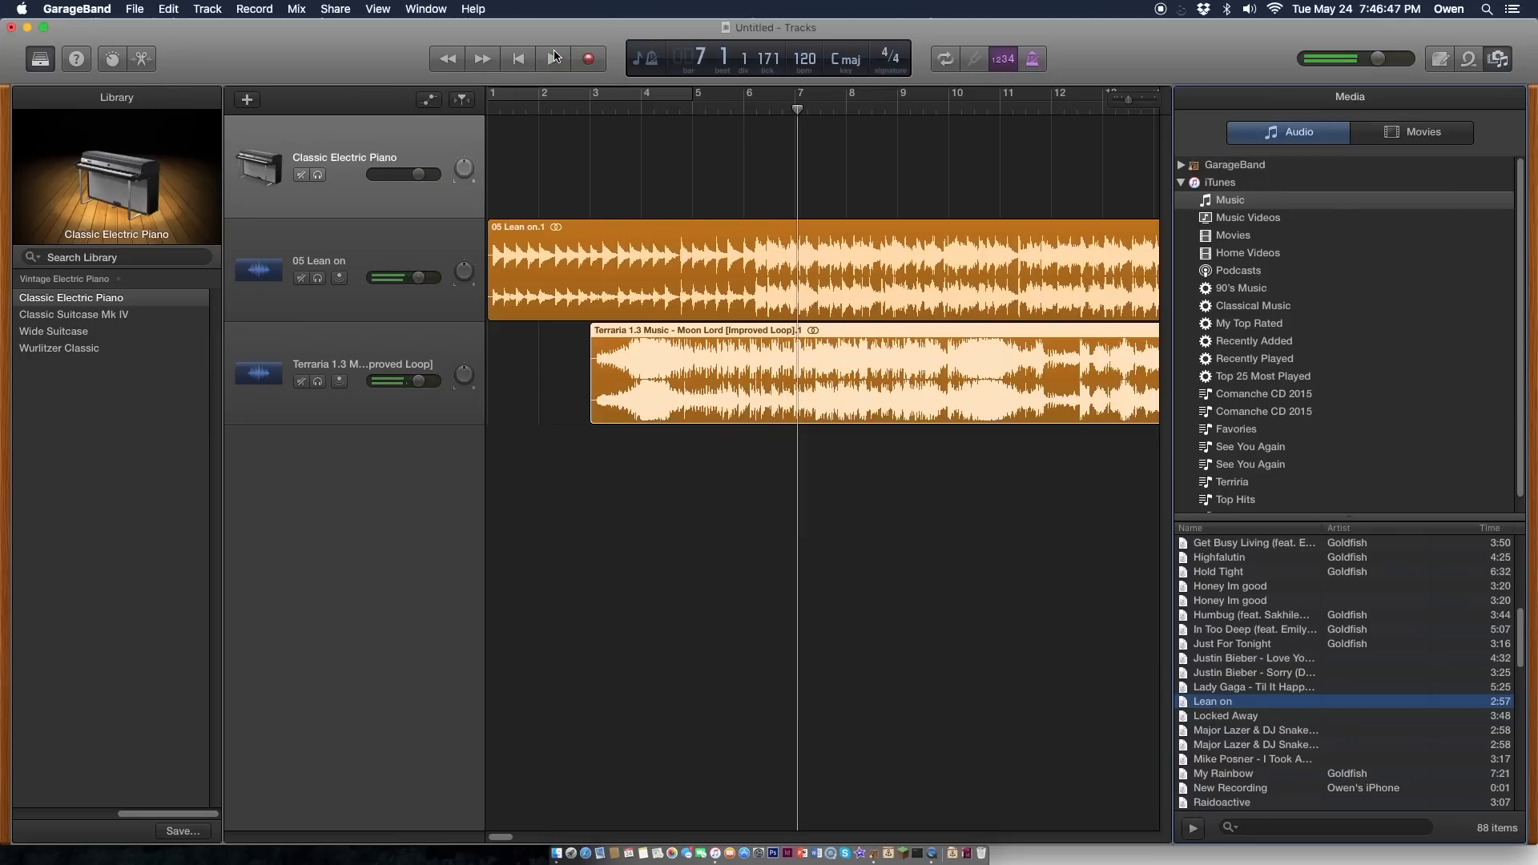
pyautogui.click(553, 58)
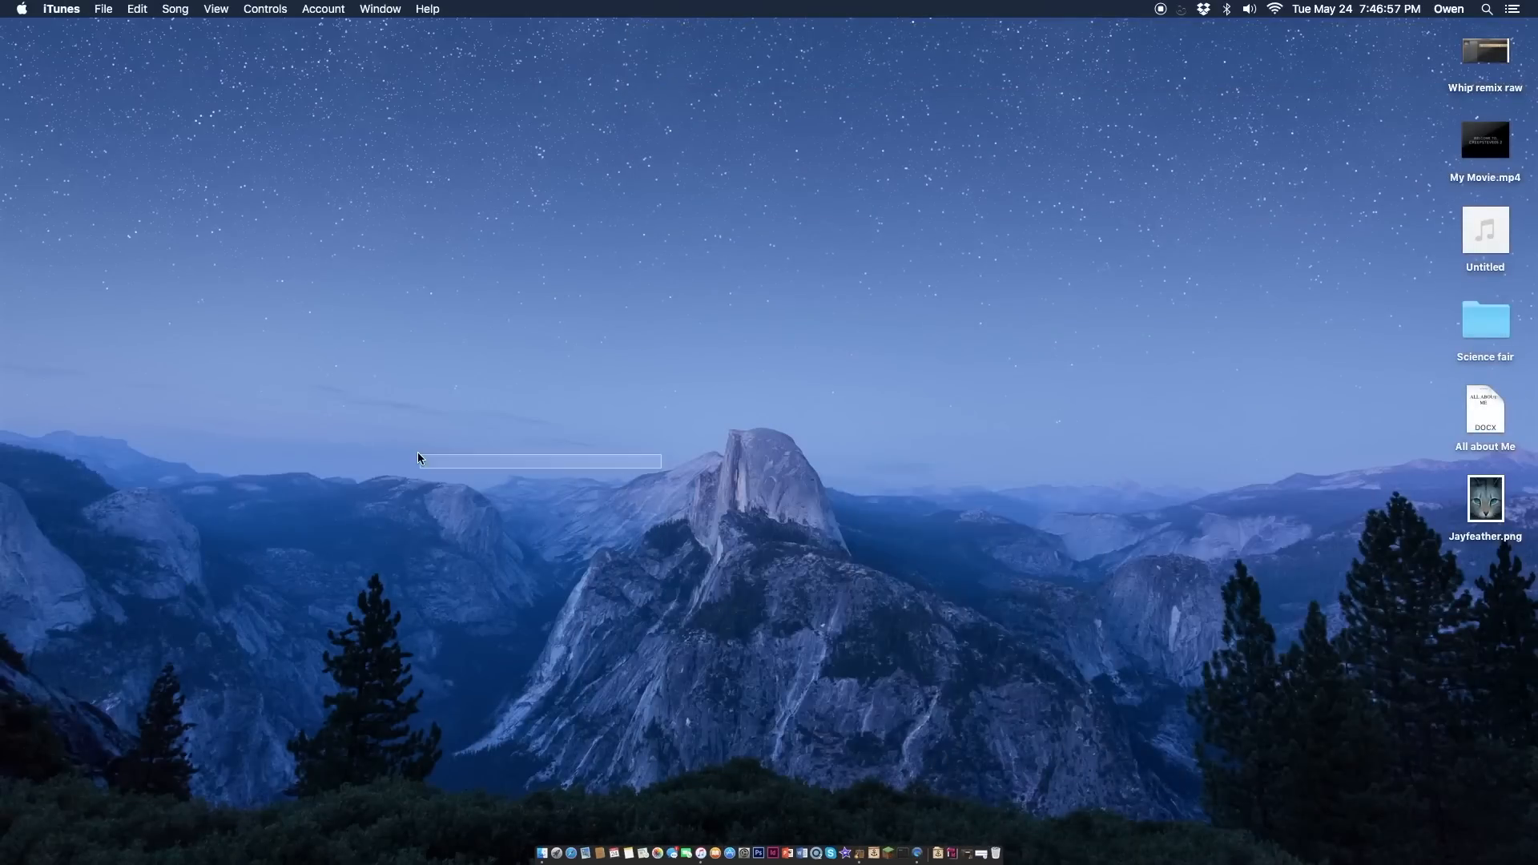
pyautogui.click(1044, 636)
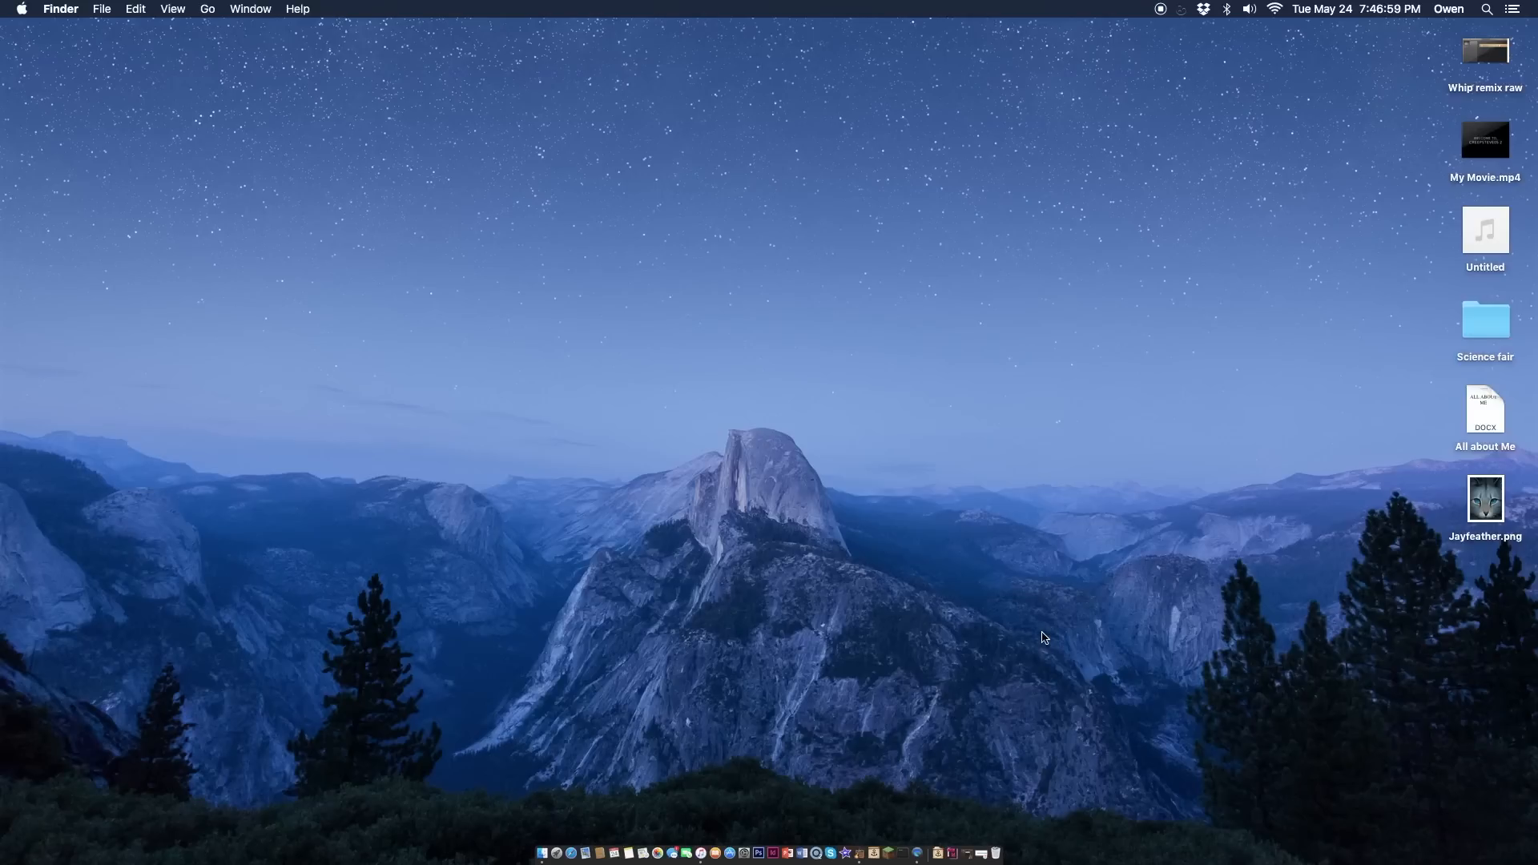
pyautogui.moveTo(1489, 550)
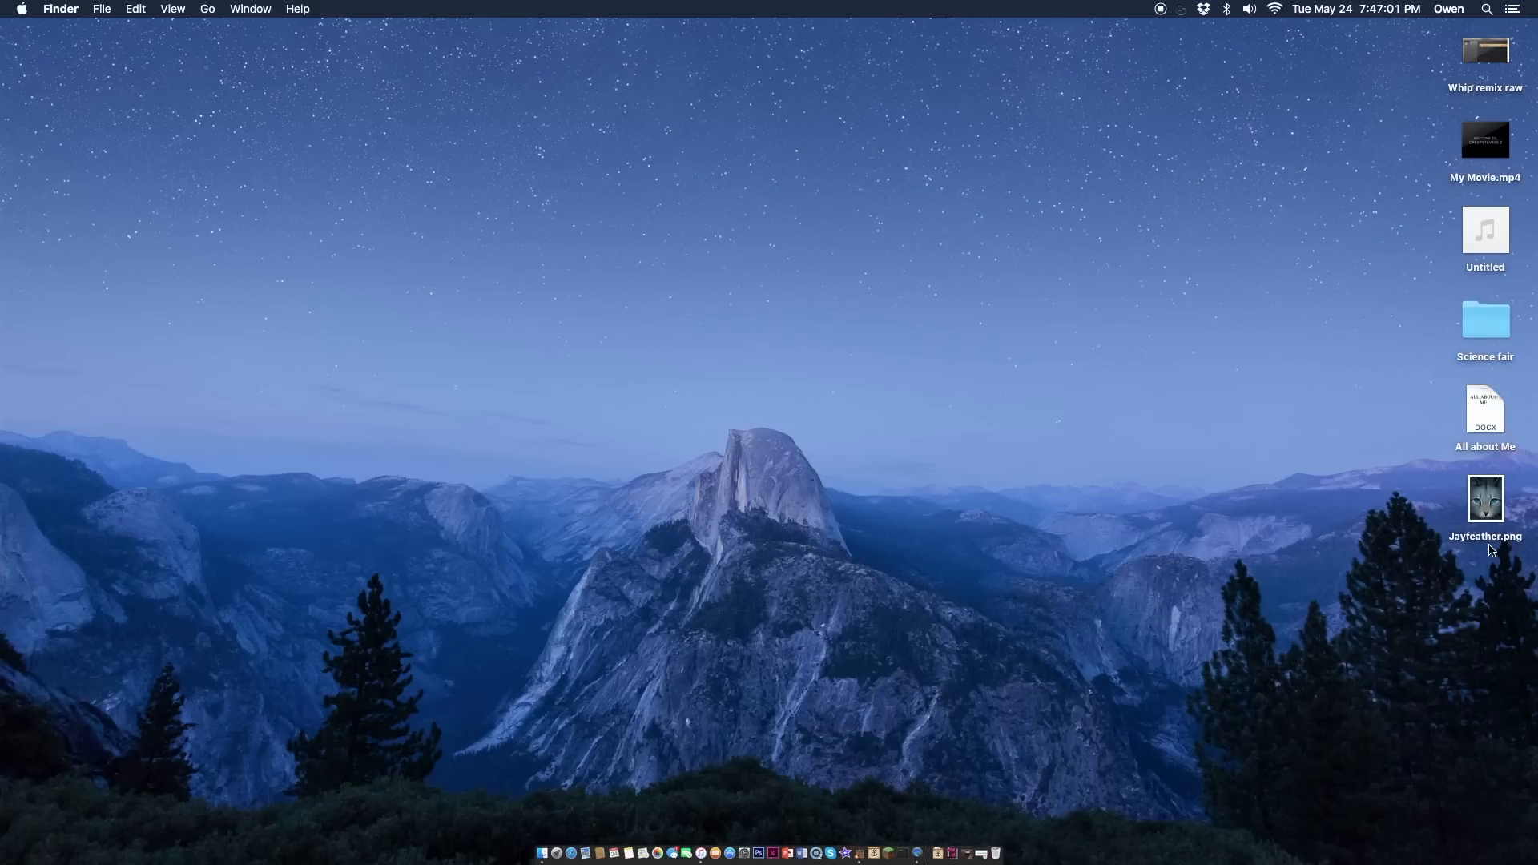
pyautogui.moveTo(1476, 550)
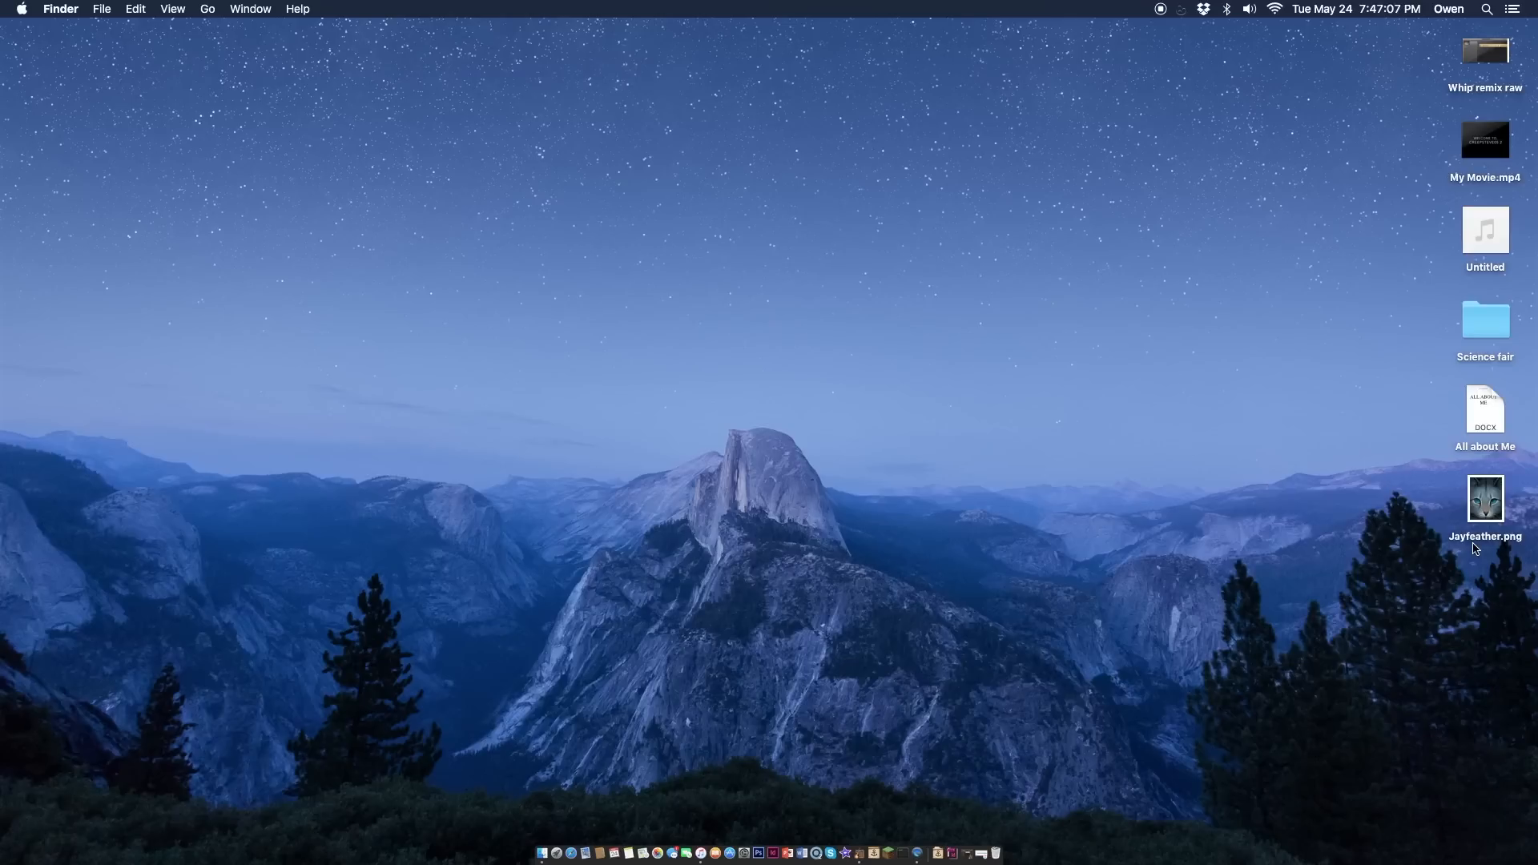
pyautogui.click(1486, 407)
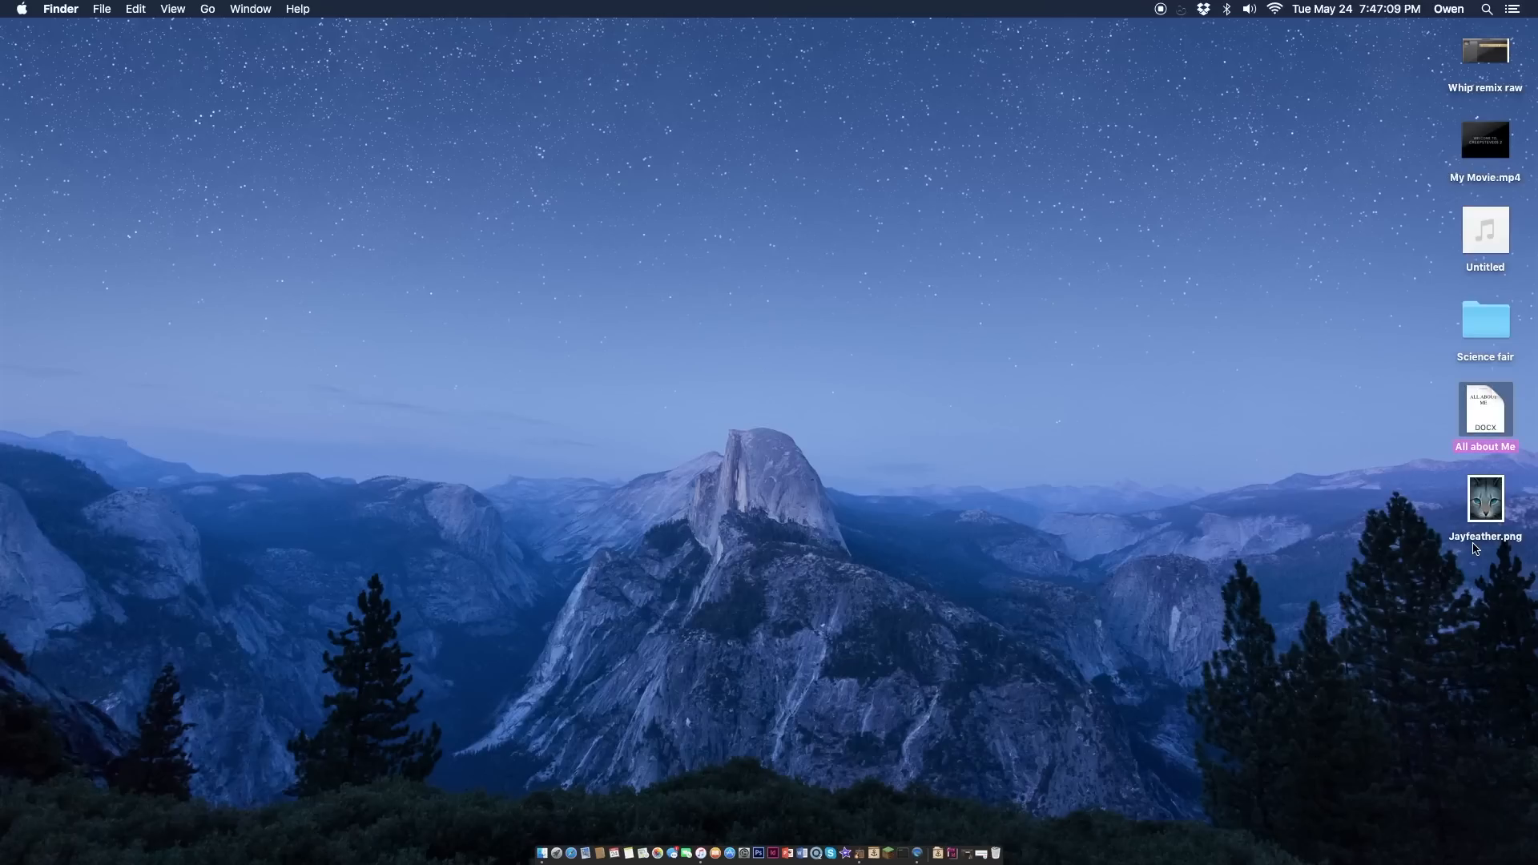